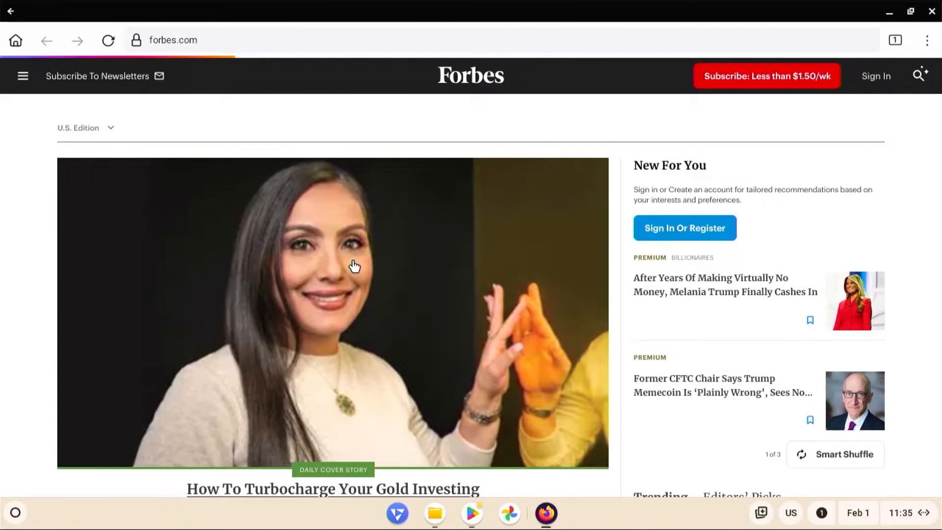
In Settings, cancel the install-from-file picker, then view About Firefox showing version 134.0.2
click(332, 488)
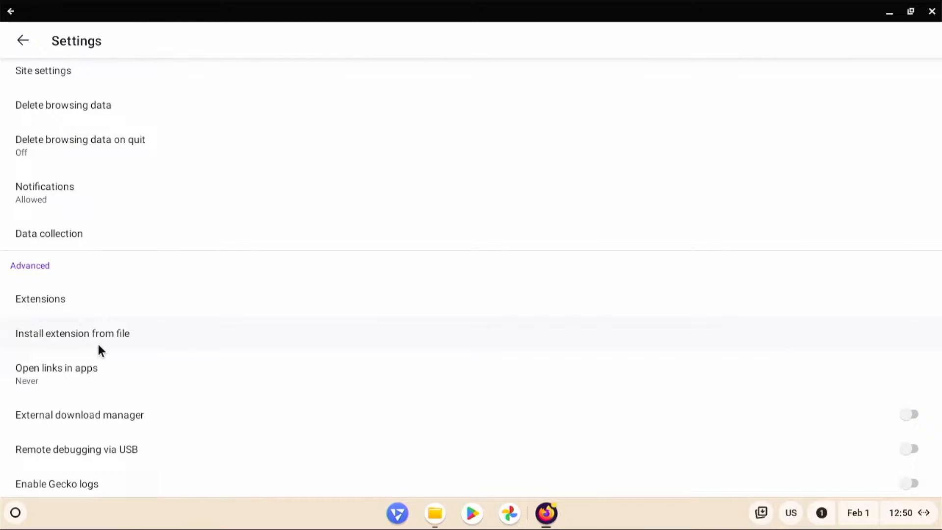
click(72, 334)
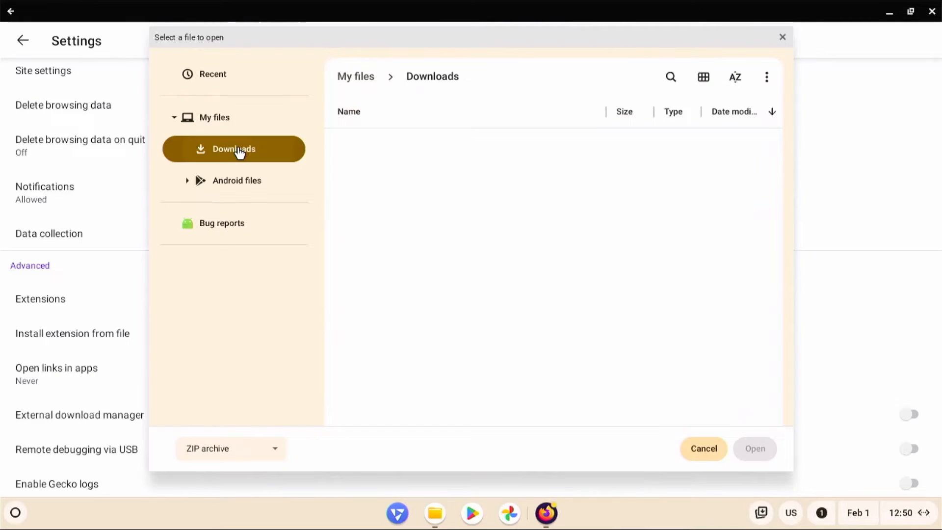
mouse_move(235, 457)
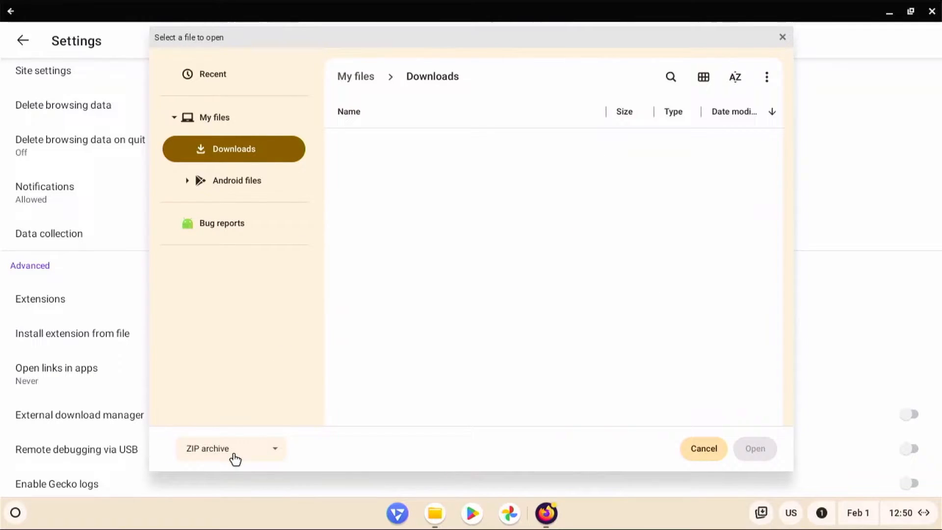
click(703, 448)
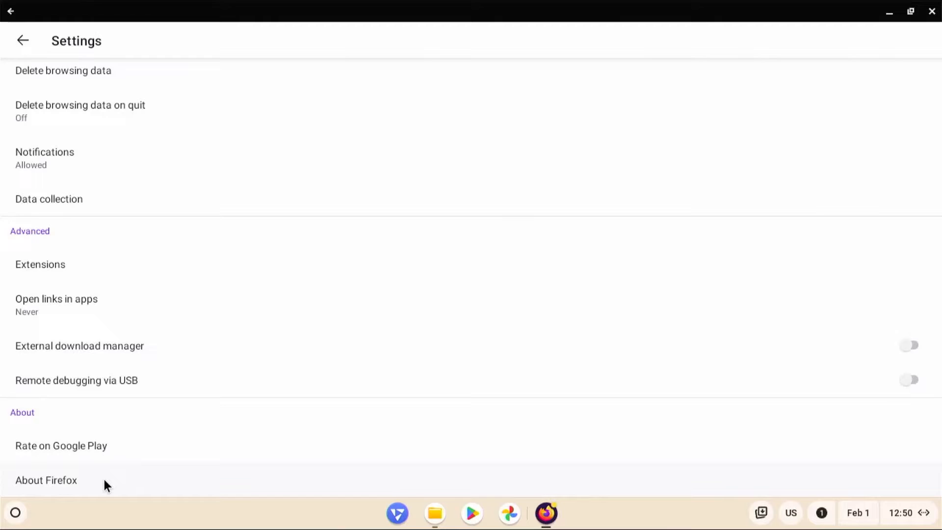
click(46, 479)
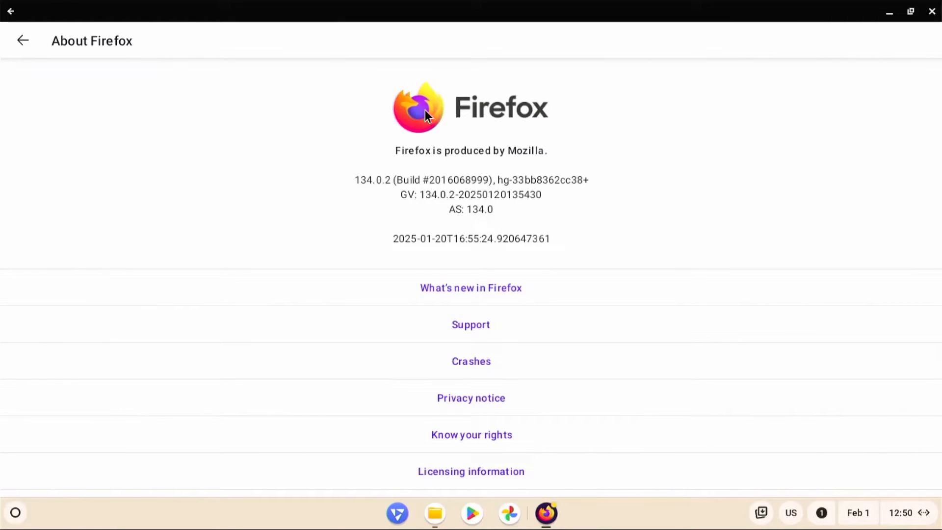
Search the Play Store for Firefox and install Firefox Fast & Private Browser
click(931, 11)
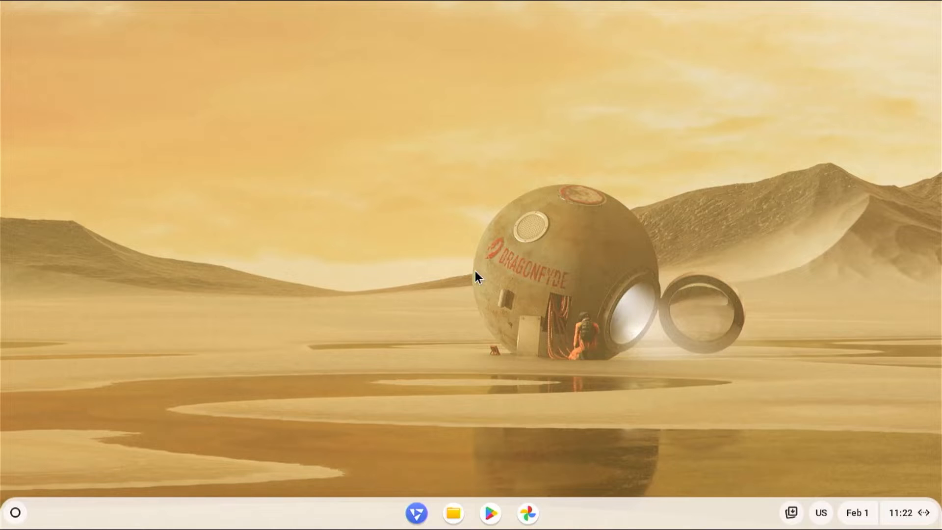
mouse_move(317, 263)
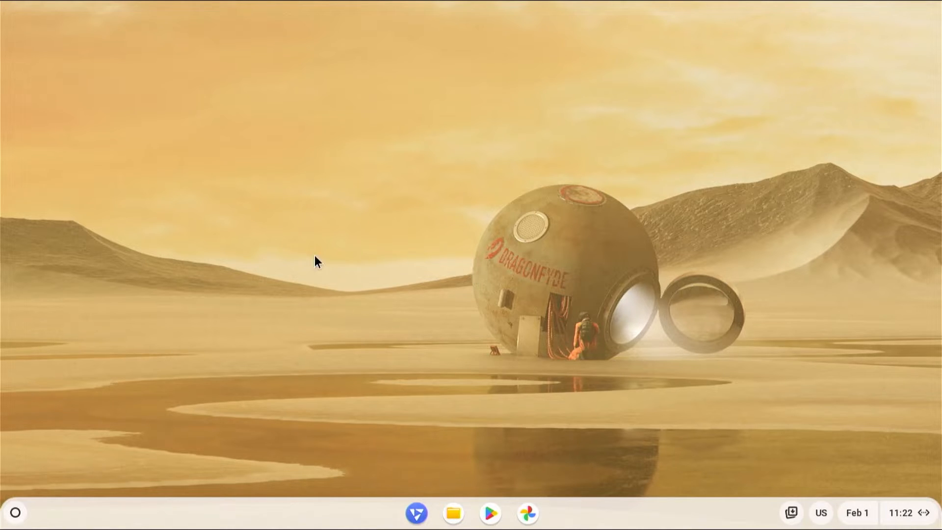
click(491, 514)
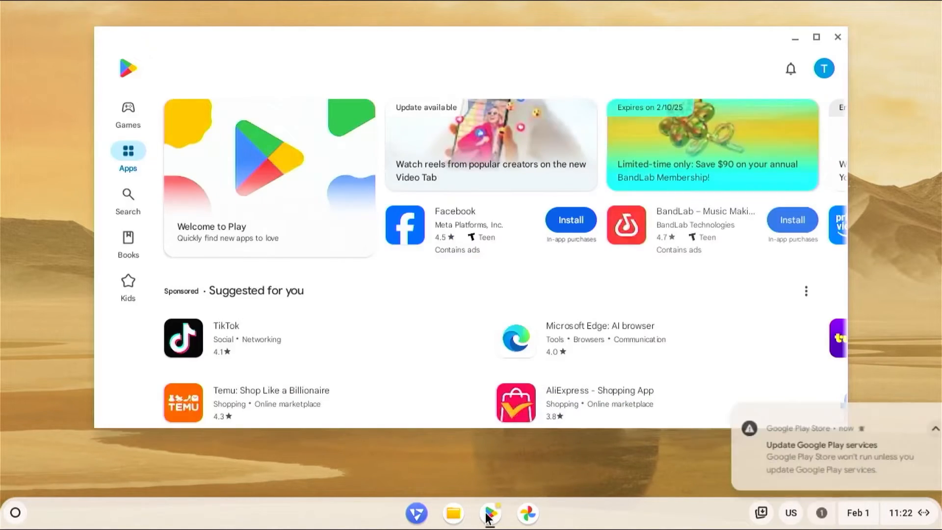
click(128, 200)
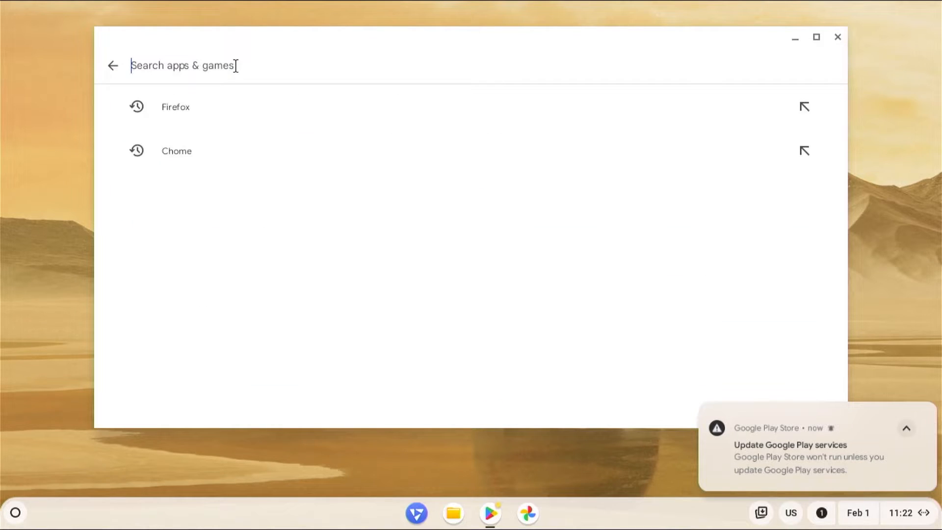
click(174, 106)
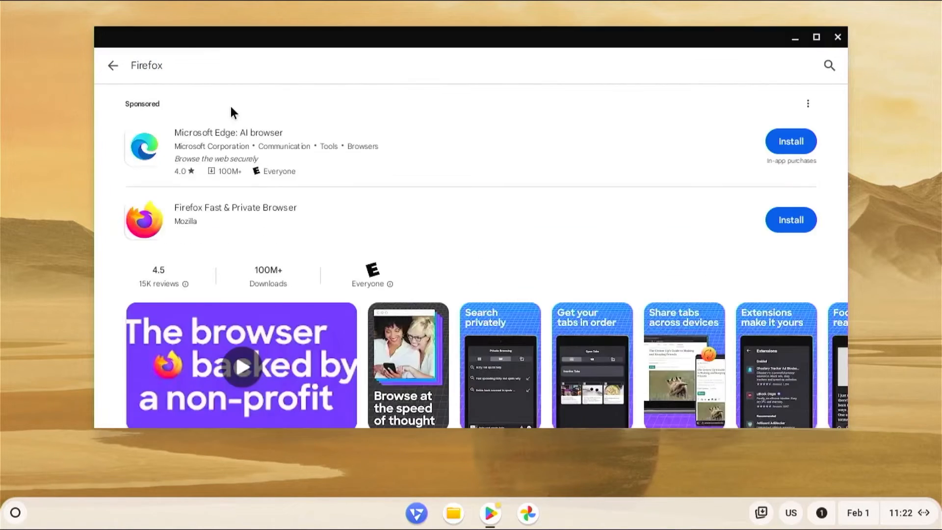
mouse_move(799, 231)
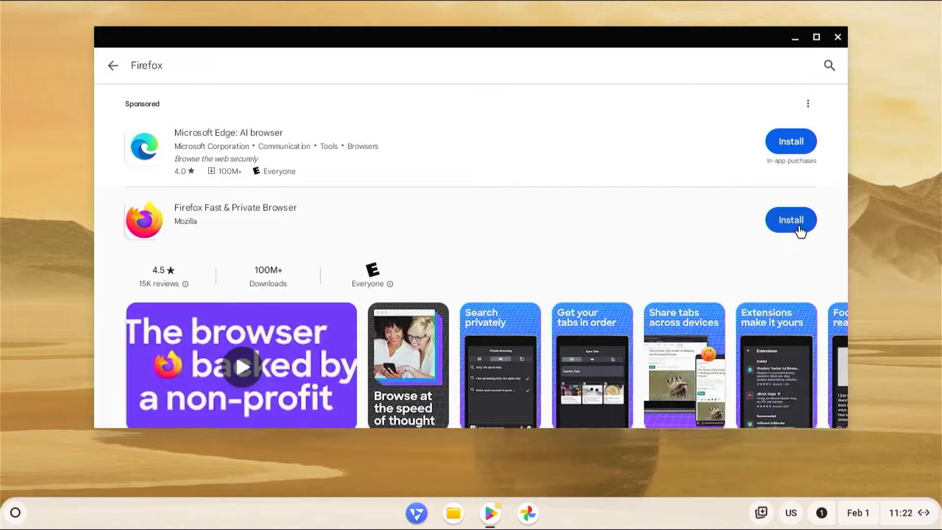
click(790, 220)
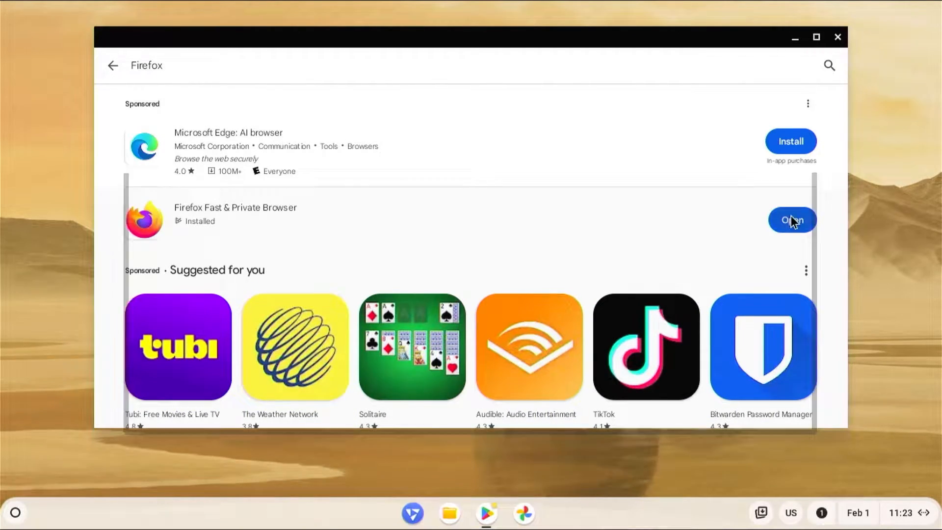
Launch Firefox, set it as default browser, and skip the widget and sign-in screens
click(792, 220)
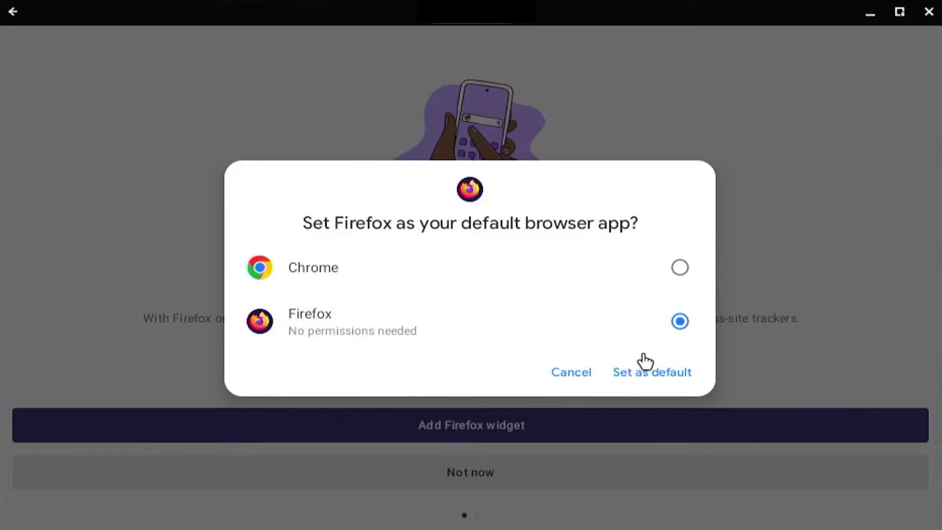
click(652, 372)
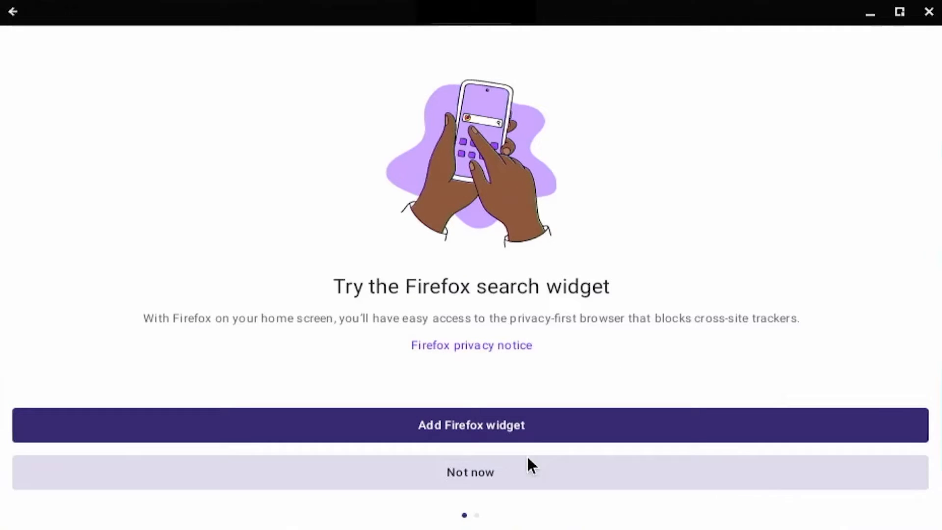
click(470, 472)
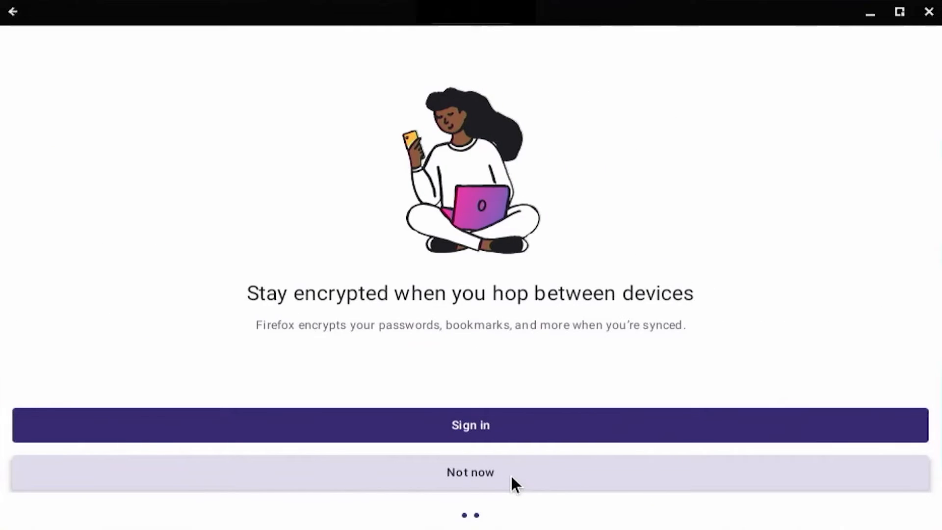
click(470, 472)
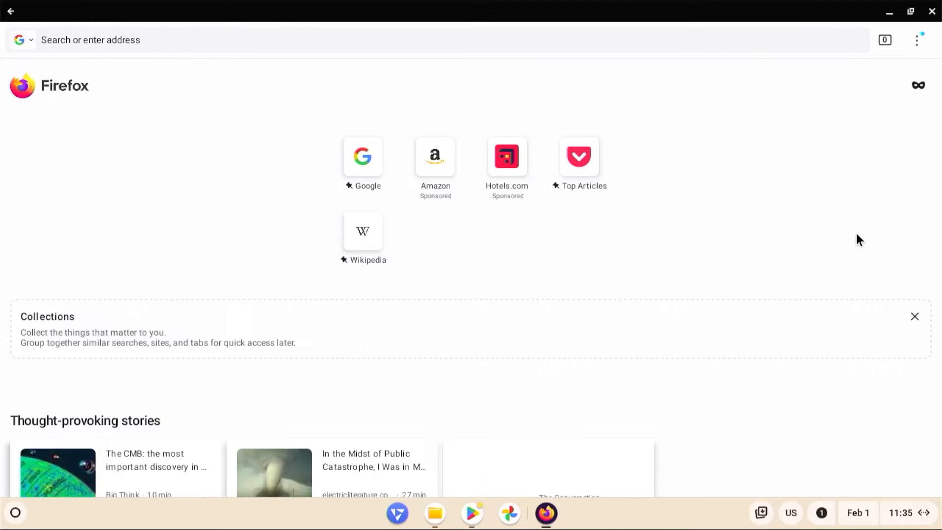
Go to Forbes via 'forbes.' and scroll the paywalled gold-investing article
text(forbes.)
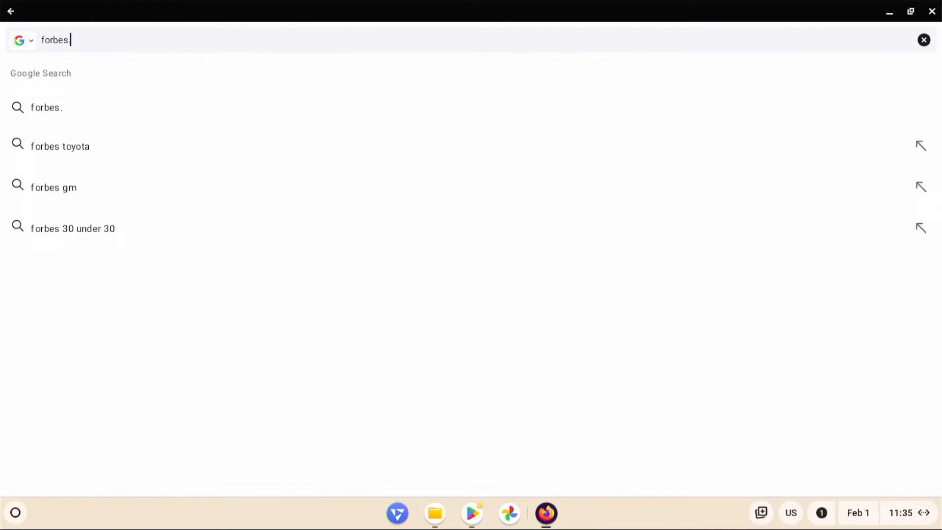
click(45, 107)
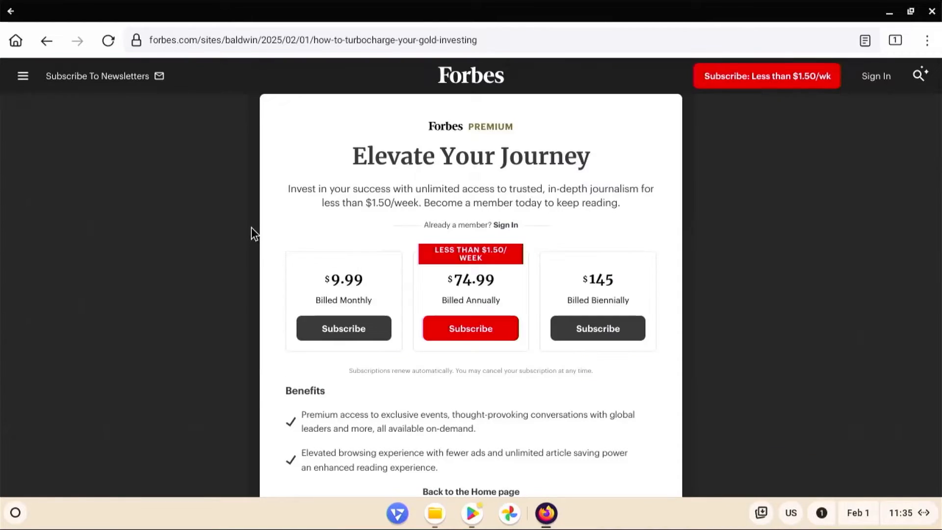
mouse_move(239, 233)
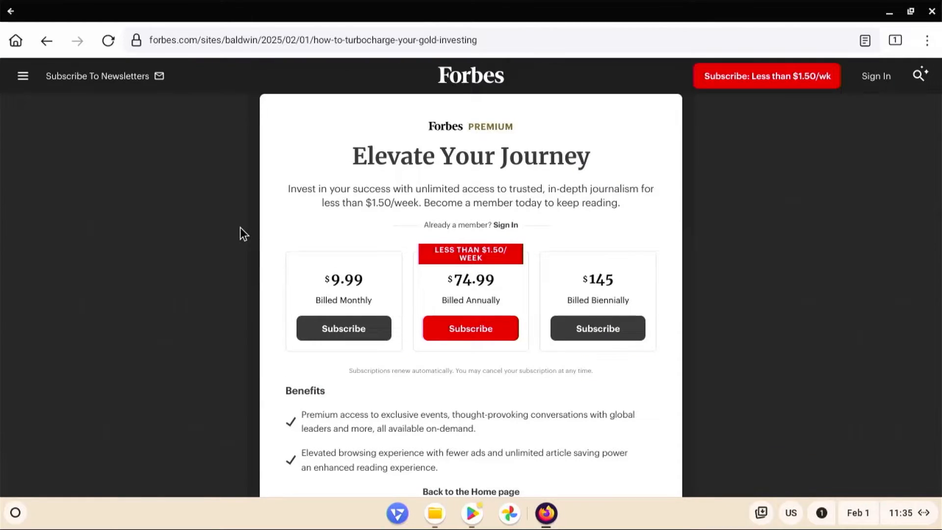
scroll(down, 3)
text(ws)
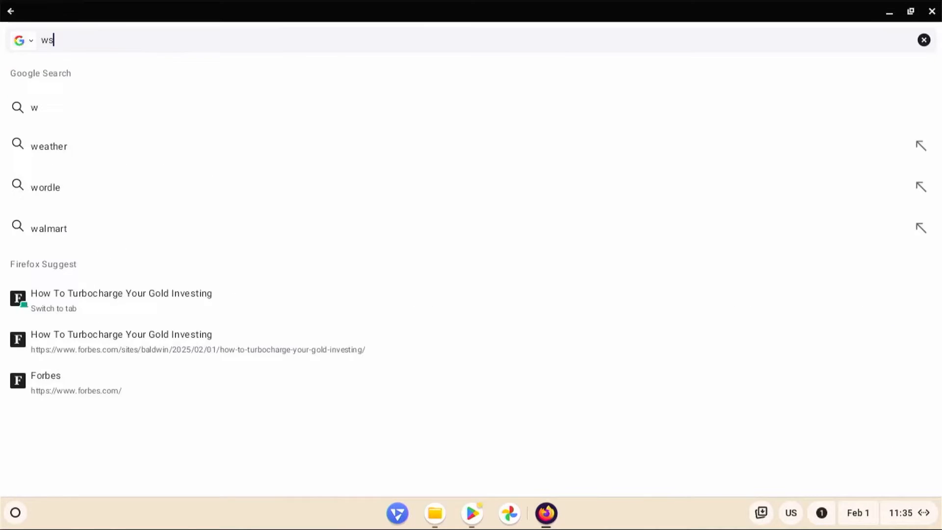
Load wsj, open the 'Trump Threatens Widening Trade War' article and scroll through it
key(Return)
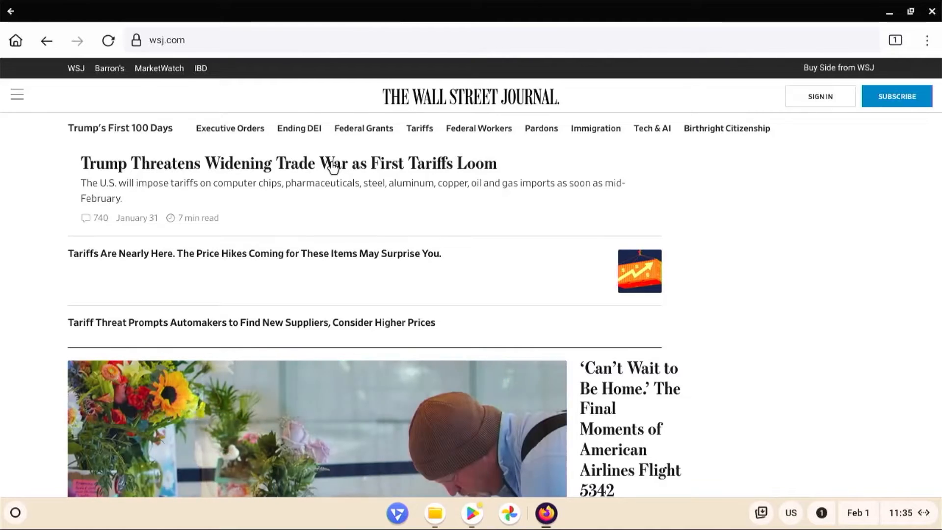
click(288, 163)
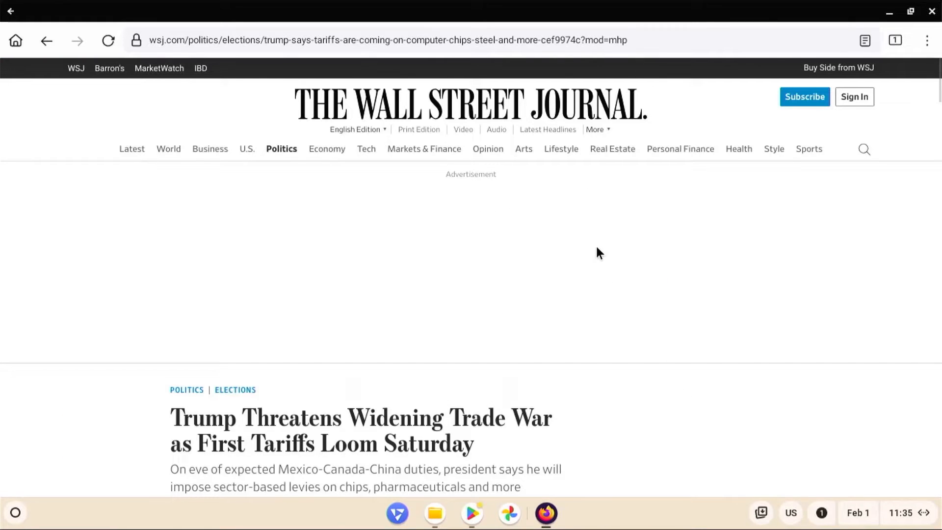
scroll(down, 3)
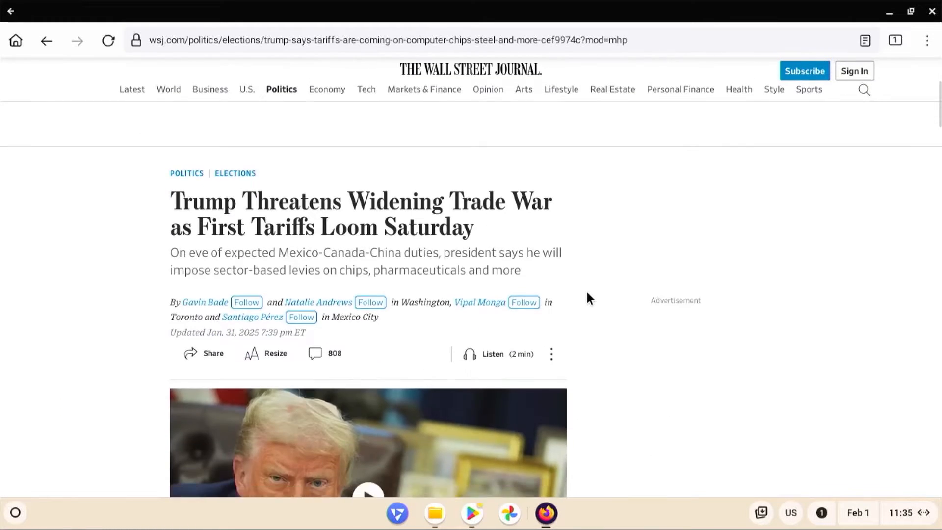
scroll(down, 3)
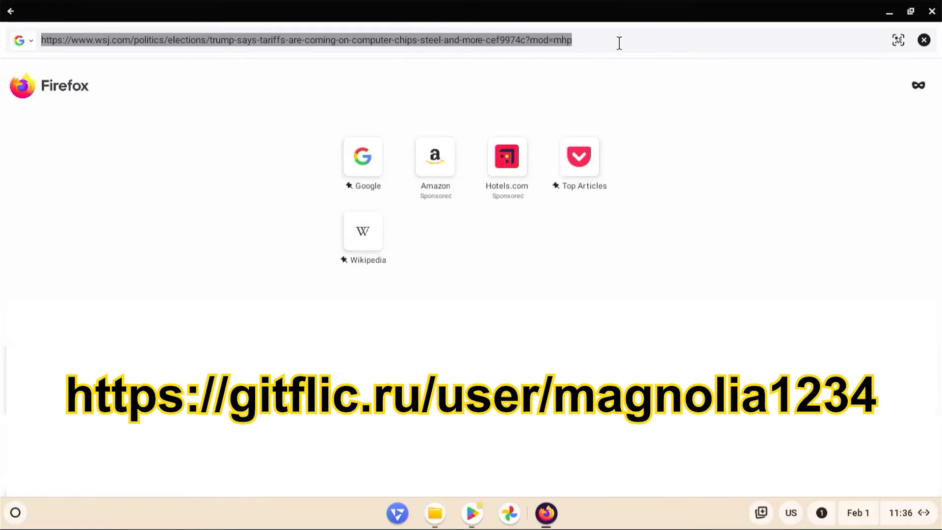
Load the magnolia1234 GitFlic profile and translate it from Russian to English
text(https://gitflic.ru/user/)
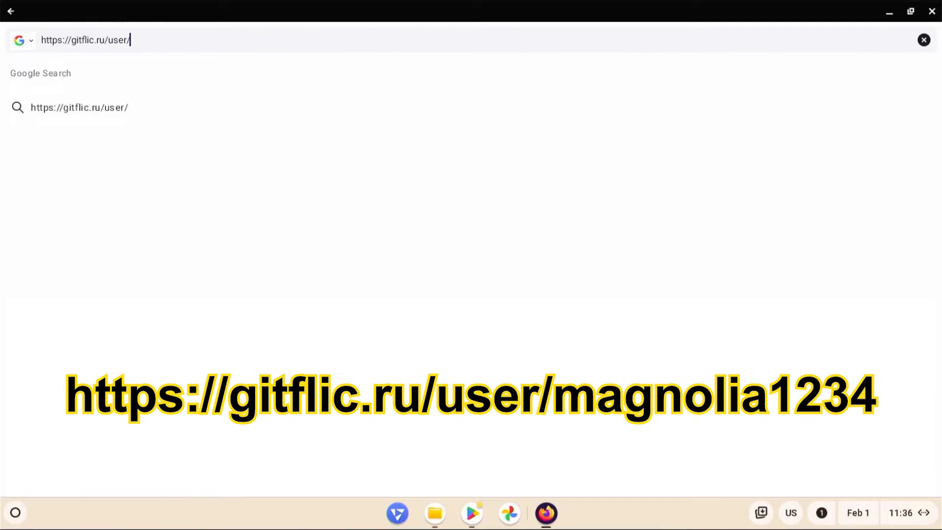
key(Return)
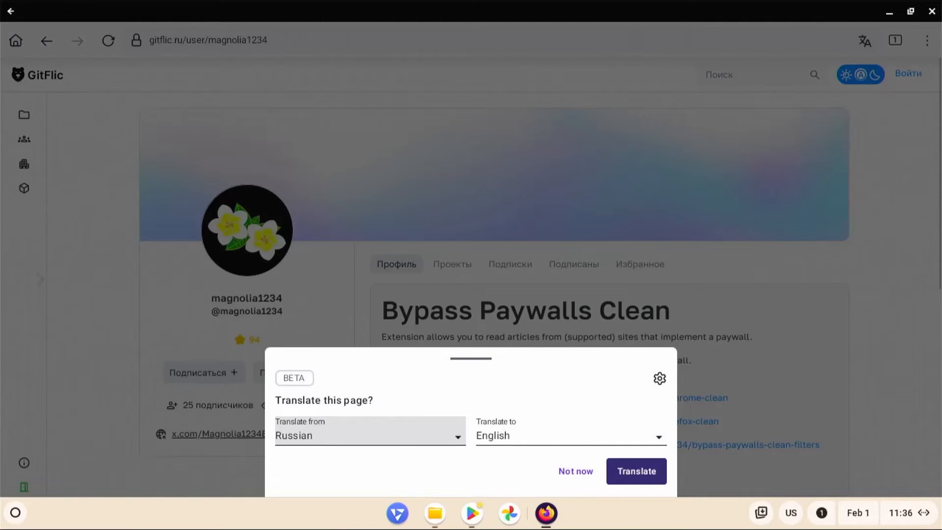
mouse_move(614, 248)
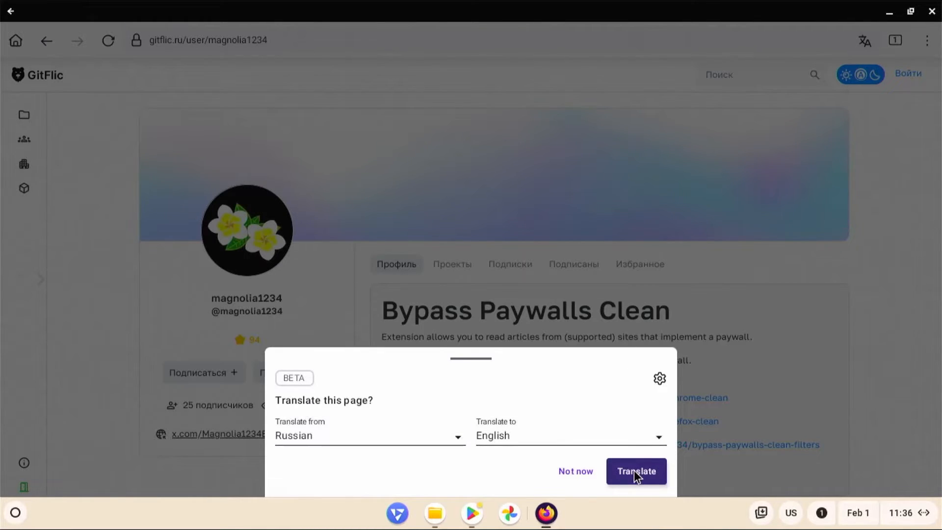
click(636, 471)
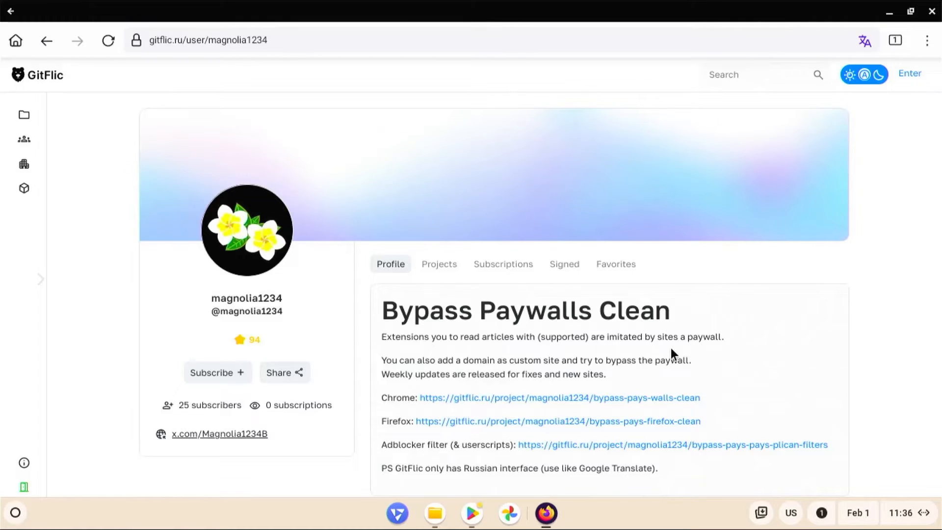
mouse_move(652, 425)
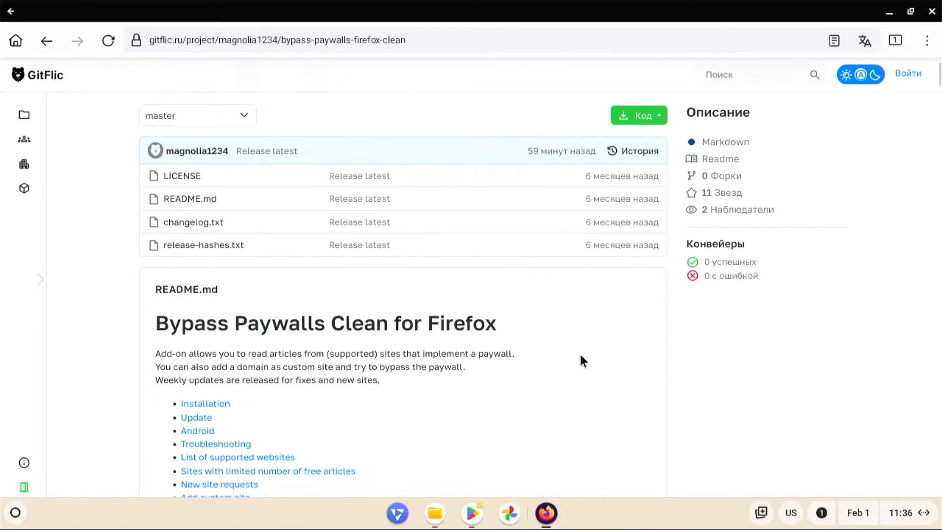
Scroll the Bypass Paywalls Clean for Firefox README and jump to its Android section
scroll(down, 3)
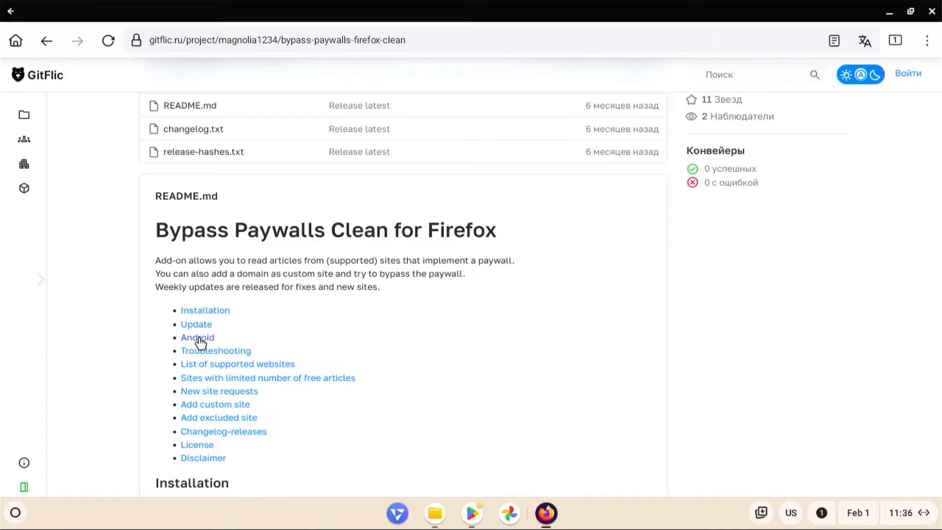
click(196, 337)
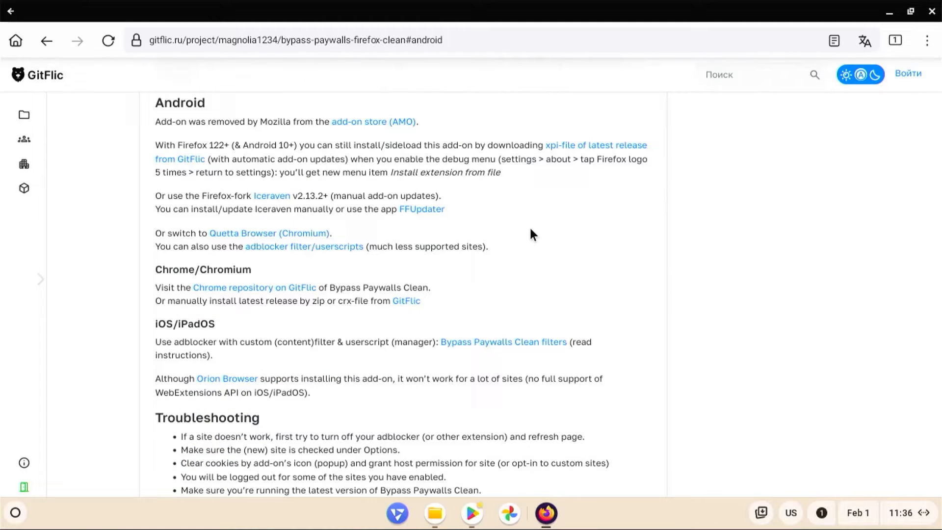
mouse_move(290, 139)
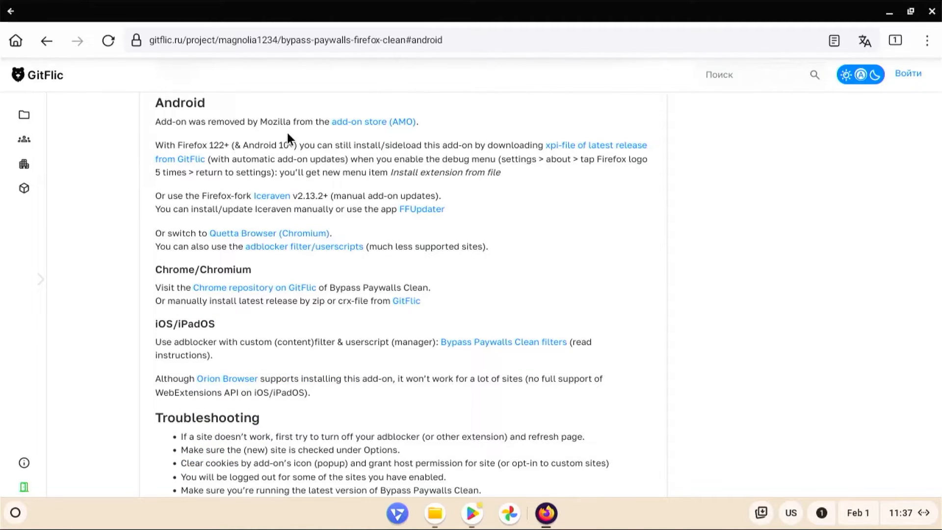
mouse_move(372, 136)
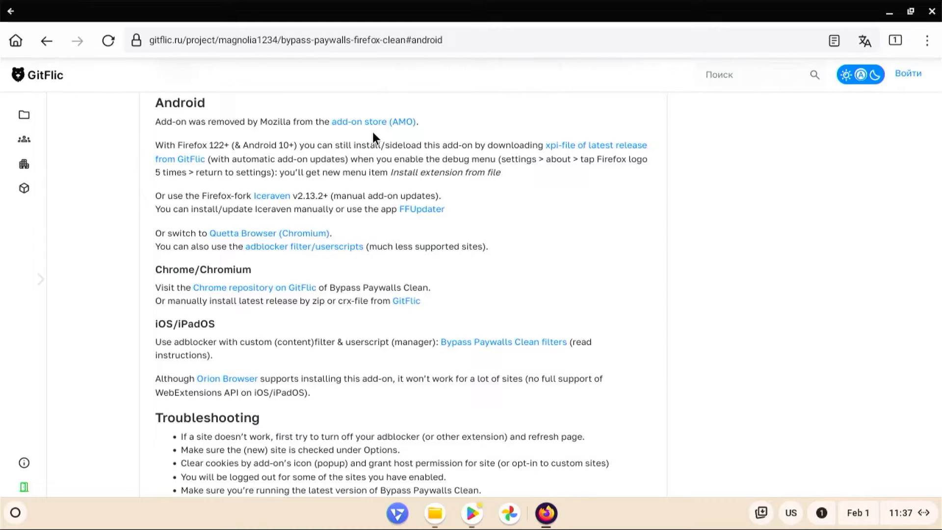
mouse_move(238, 153)
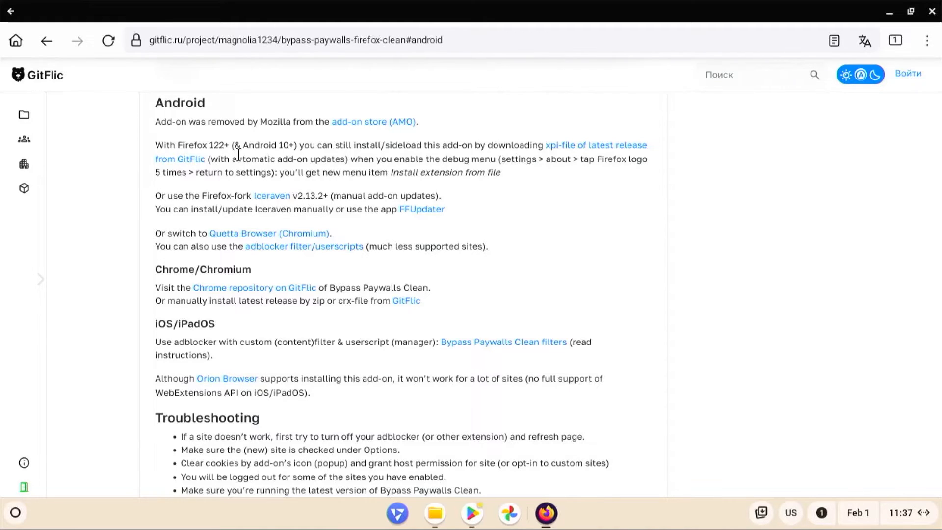
mouse_move(329, 162)
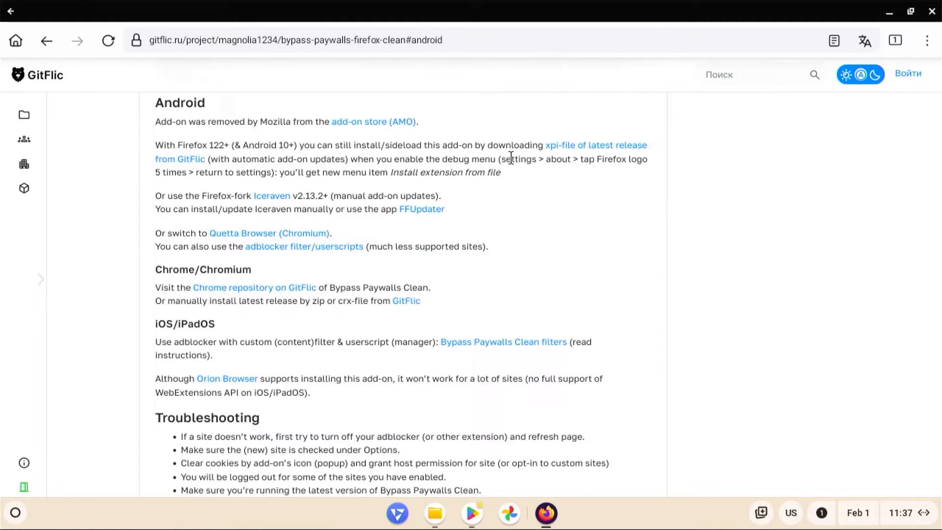
mouse_move(595, 160)
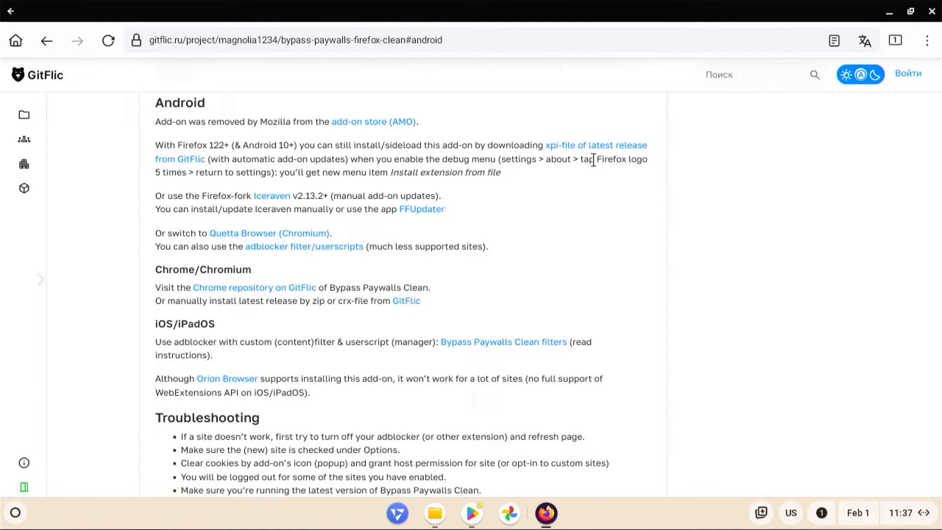
mouse_move(180, 162)
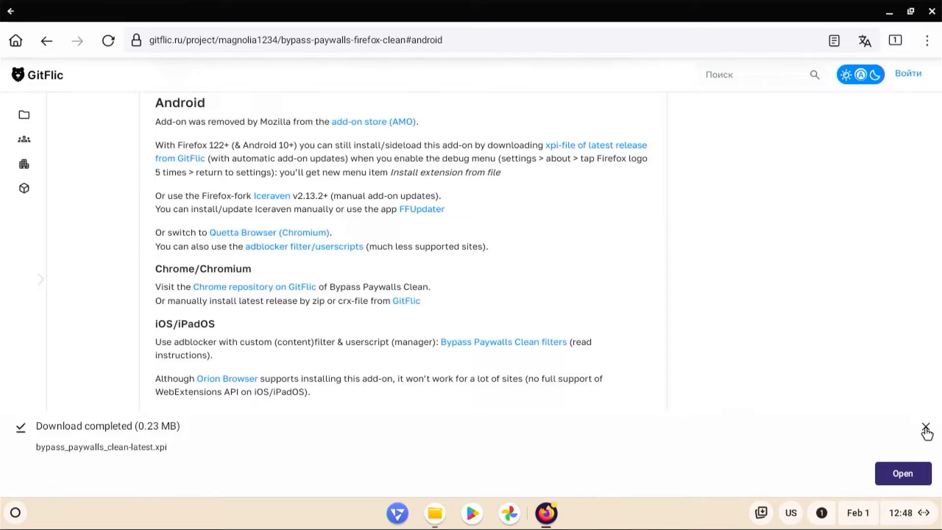
Dismiss the download-completed notice for bypass_paywalls_clean-latest.xpi
click(926, 430)
text(virustot)
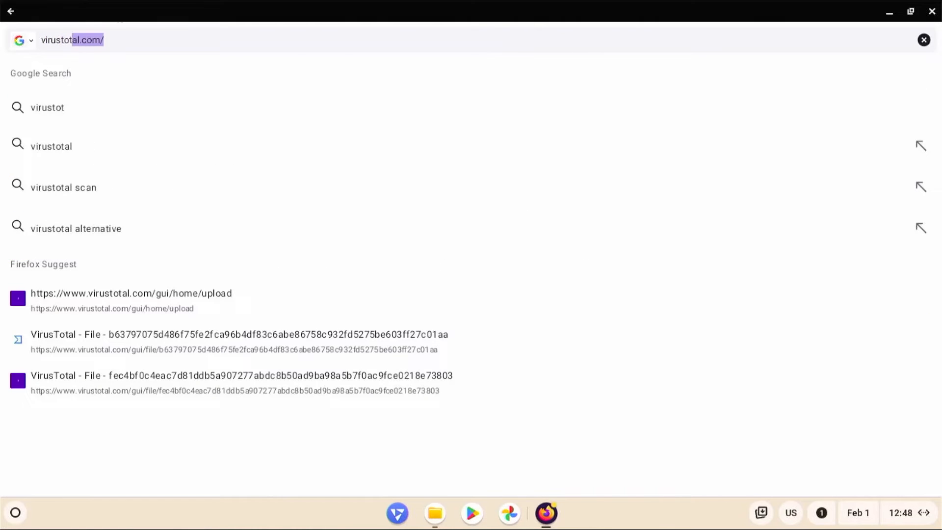
Upload bypass_paywalls_clean-latest.xpi to VirusTotal for scanning
click(130, 294)
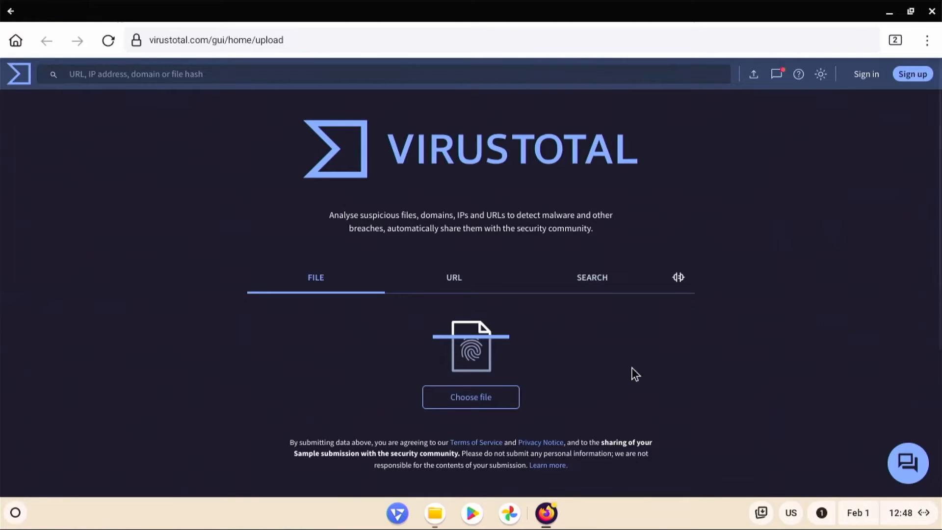
click(471, 397)
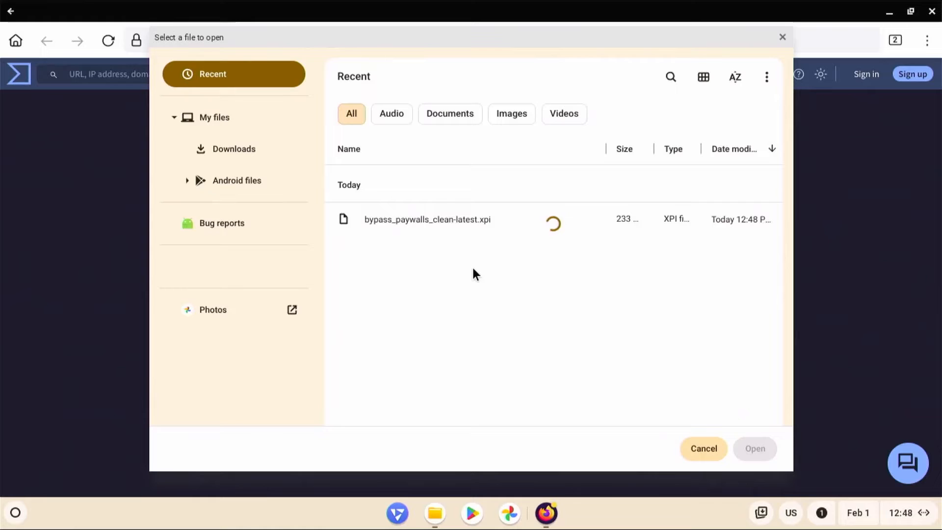
click(427, 220)
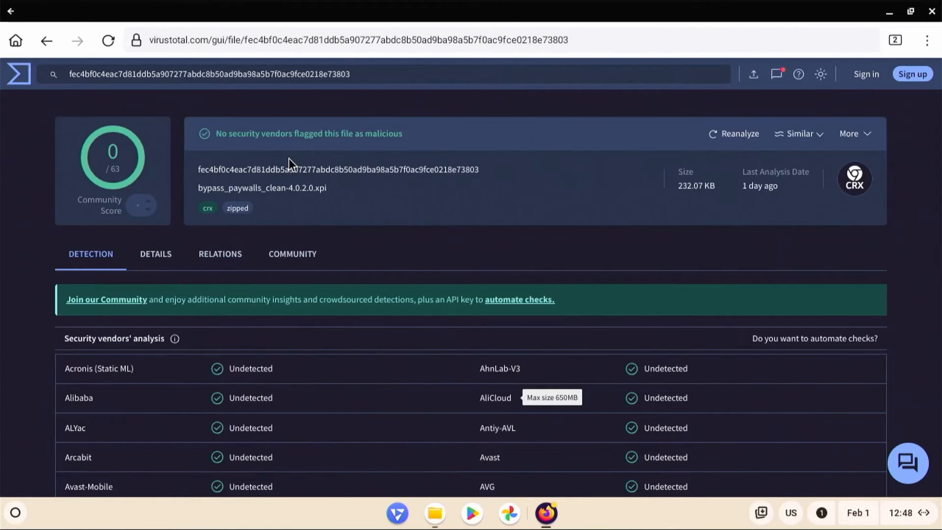
mouse_move(384, 153)
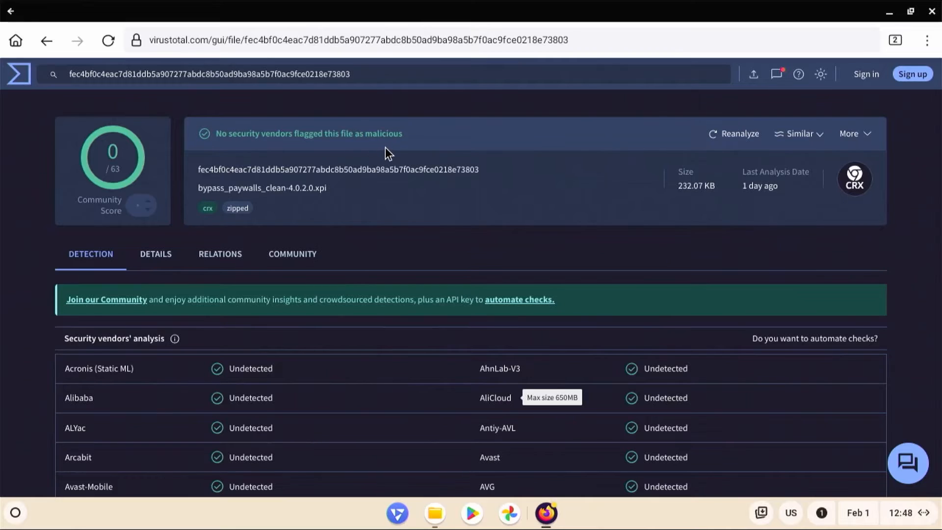
mouse_move(121, 357)
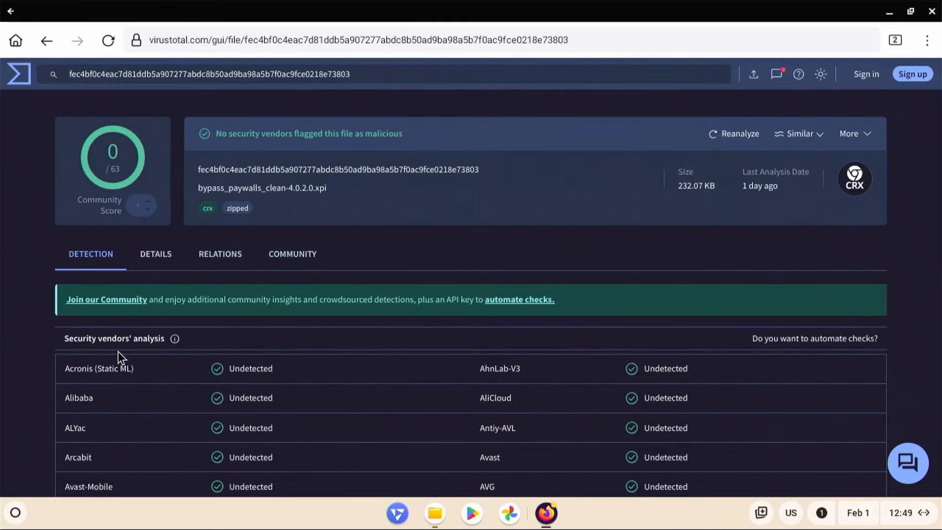
mouse_move(217, 354)
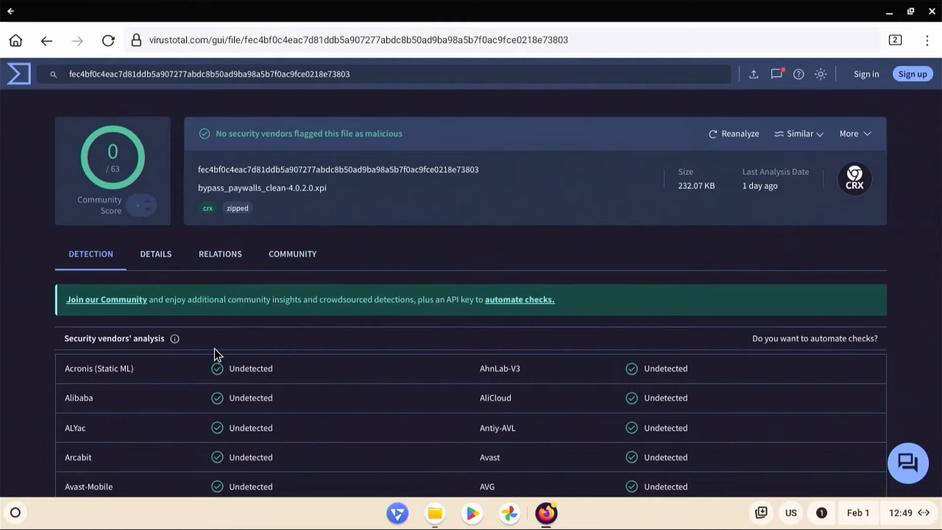
Review the 0/63 vendor detection report, then show all open tabs
scroll(down, 3)
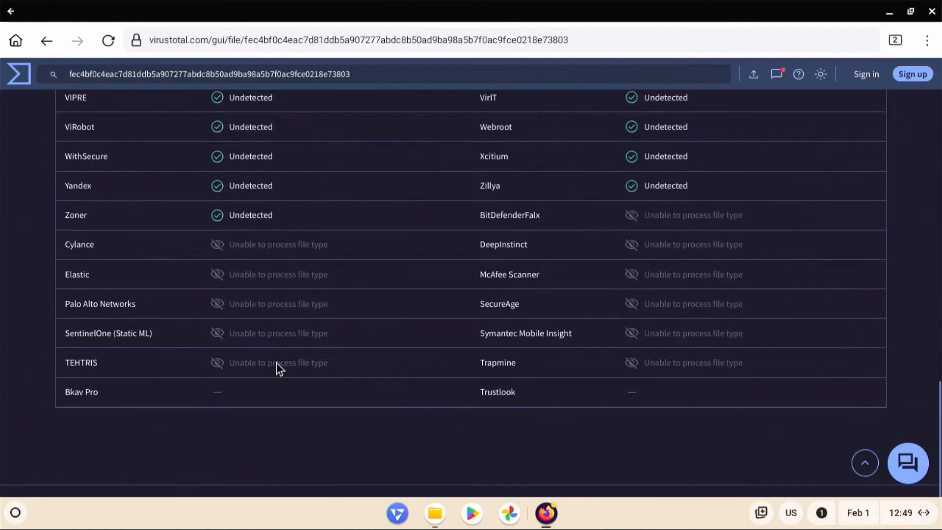
scroll(up, 3)
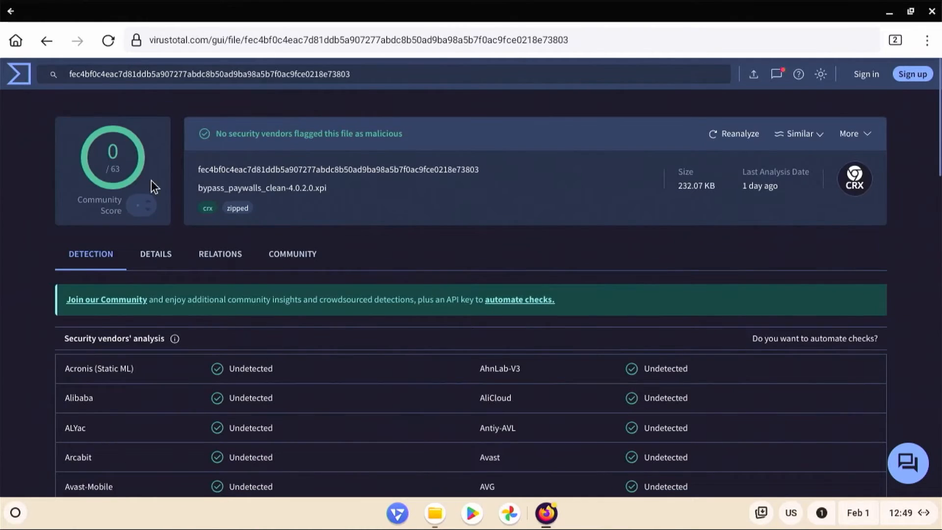
click(894, 41)
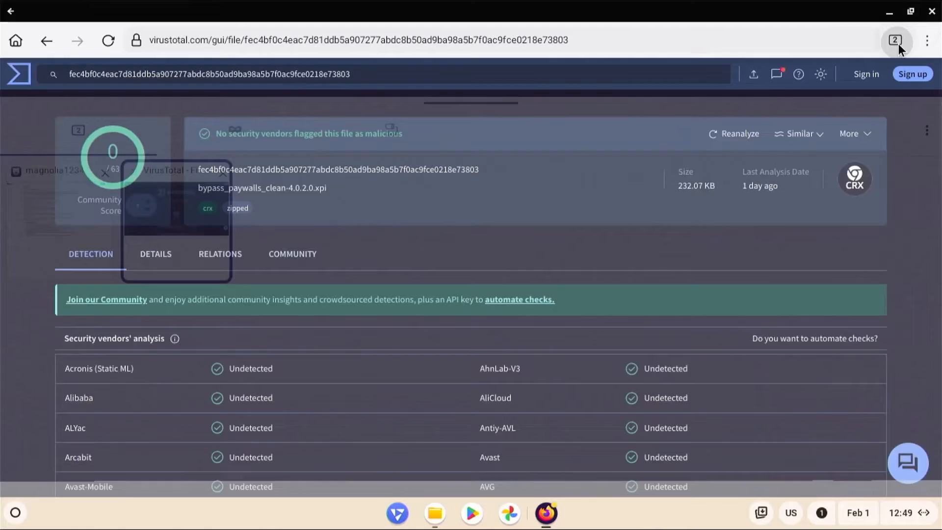
click(896, 41)
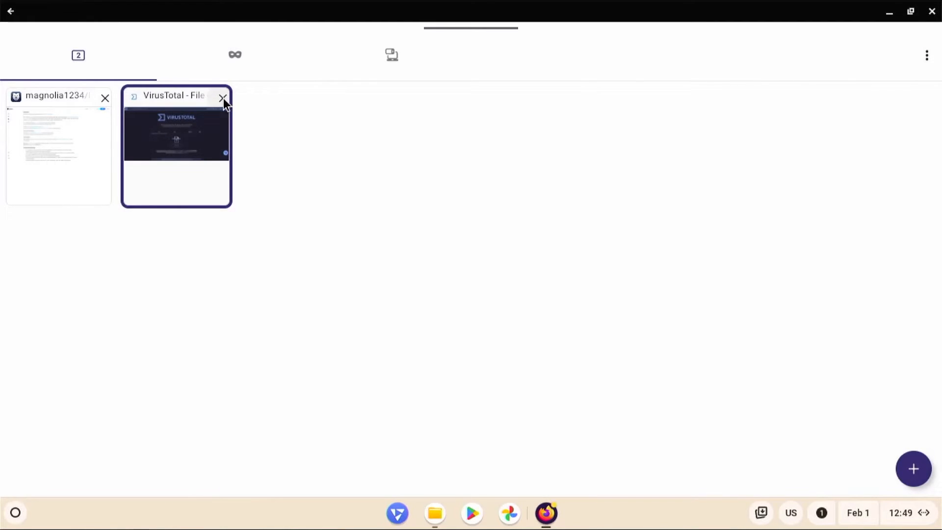
click(58, 148)
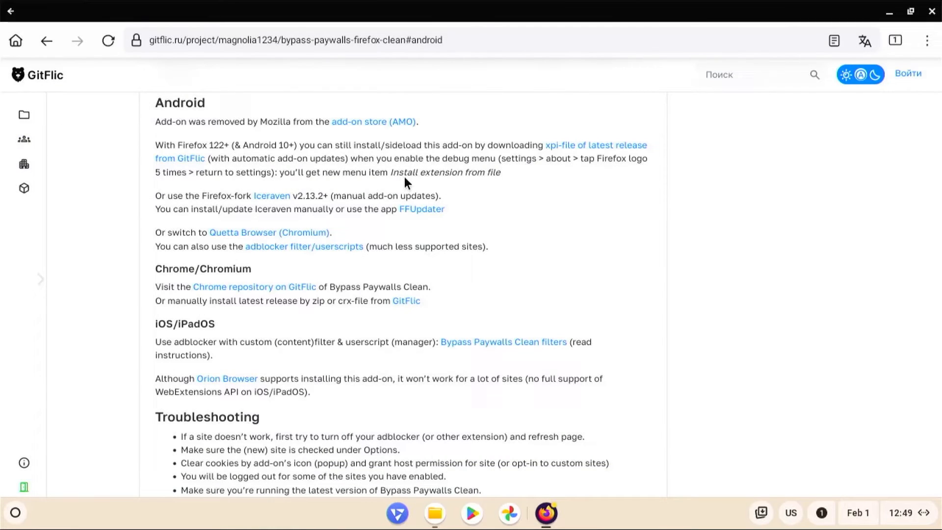
mouse_move(437, 167)
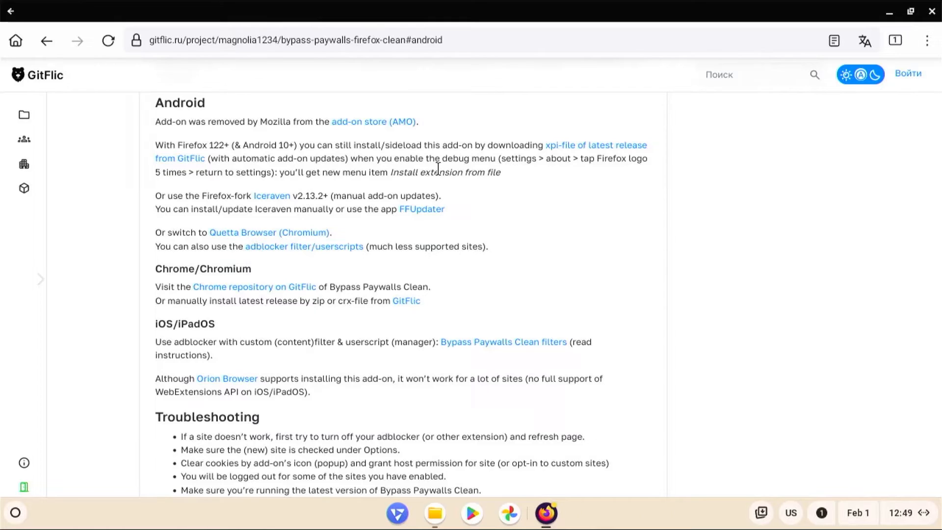
mouse_move(547, 172)
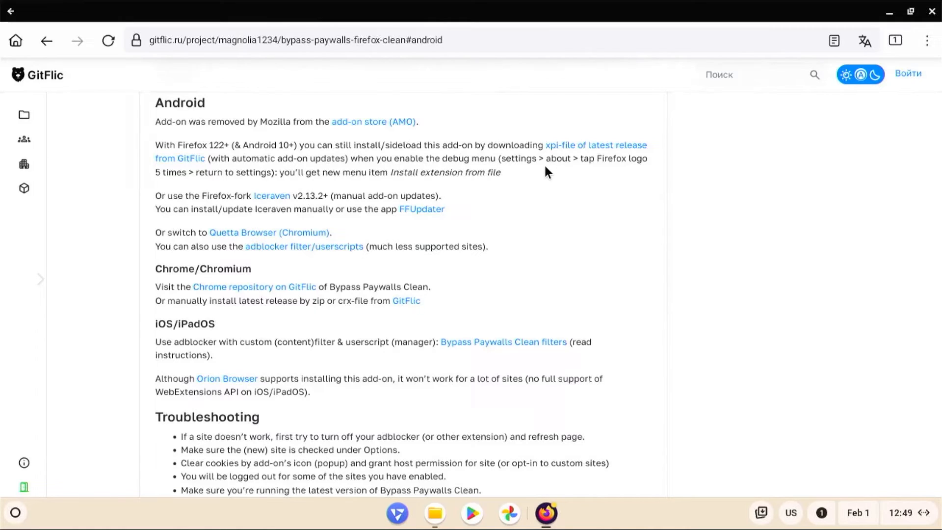
mouse_move(222, 188)
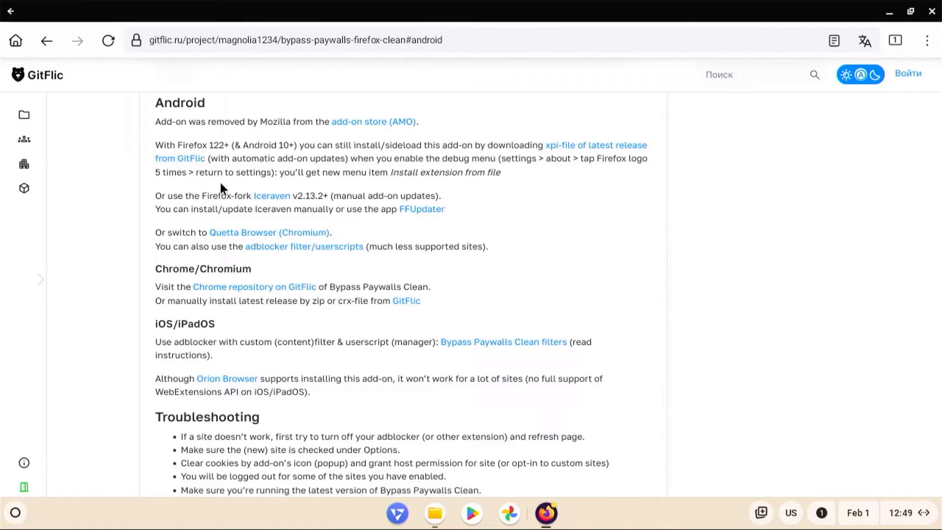
mouse_move(397, 189)
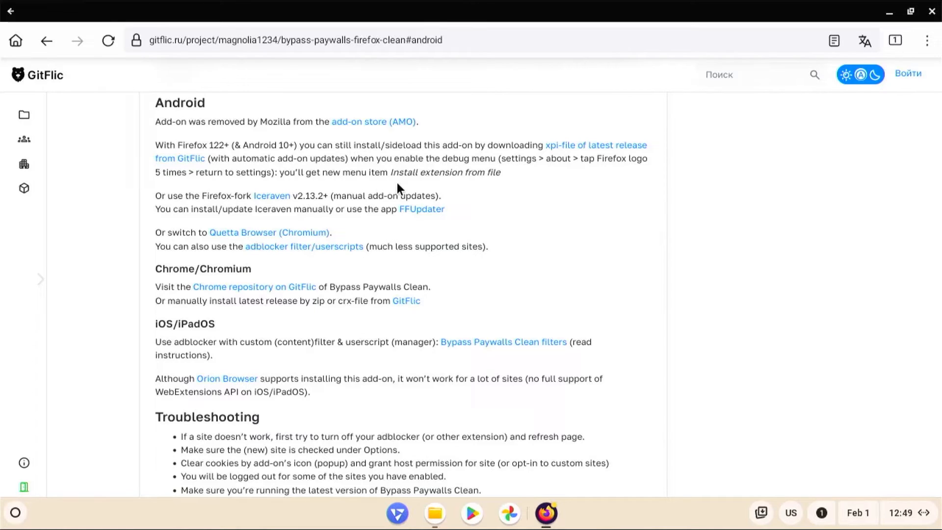
mouse_move(497, 184)
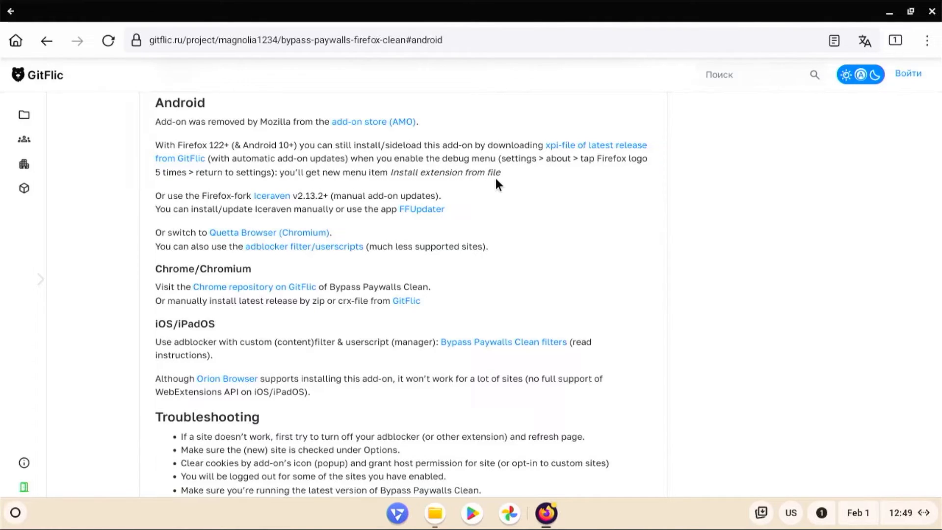
mouse_move(931, 44)
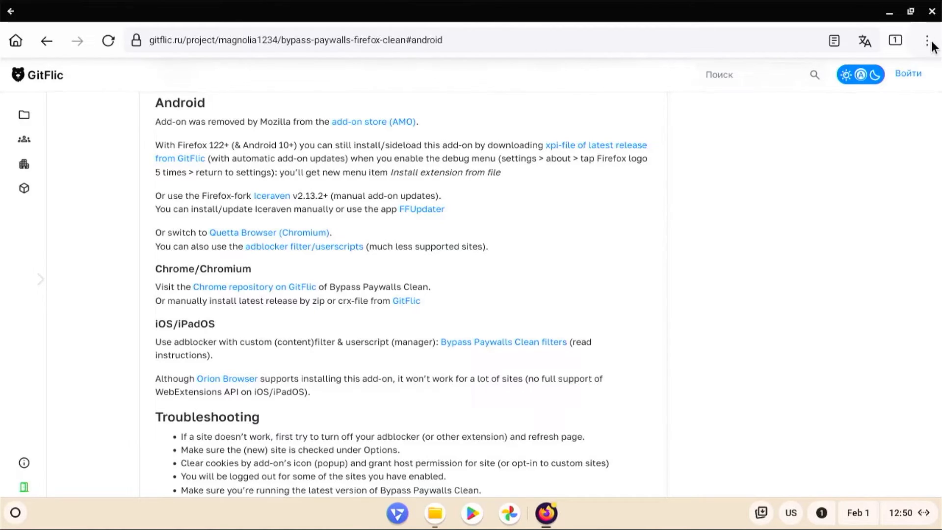
Enable the debug menu from About Firefox in Settings, then return to Settings
click(931, 40)
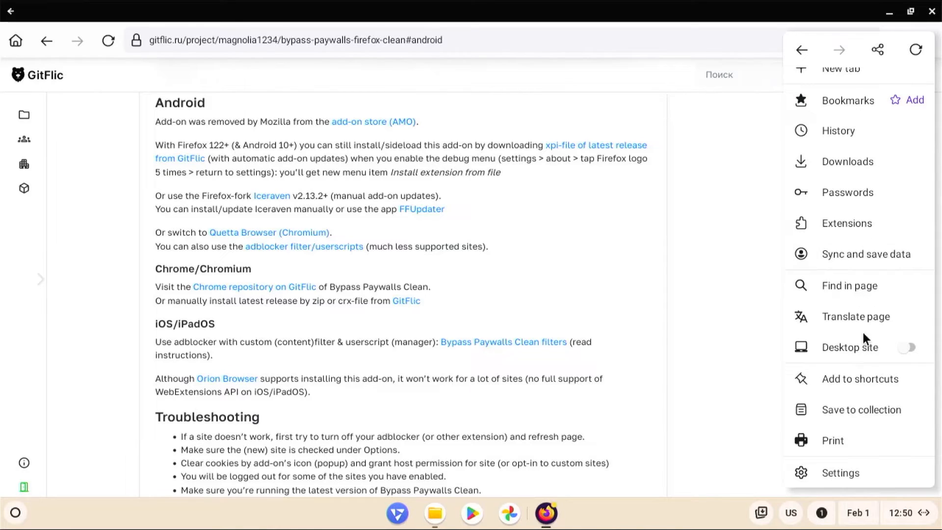
mouse_move(855, 481)
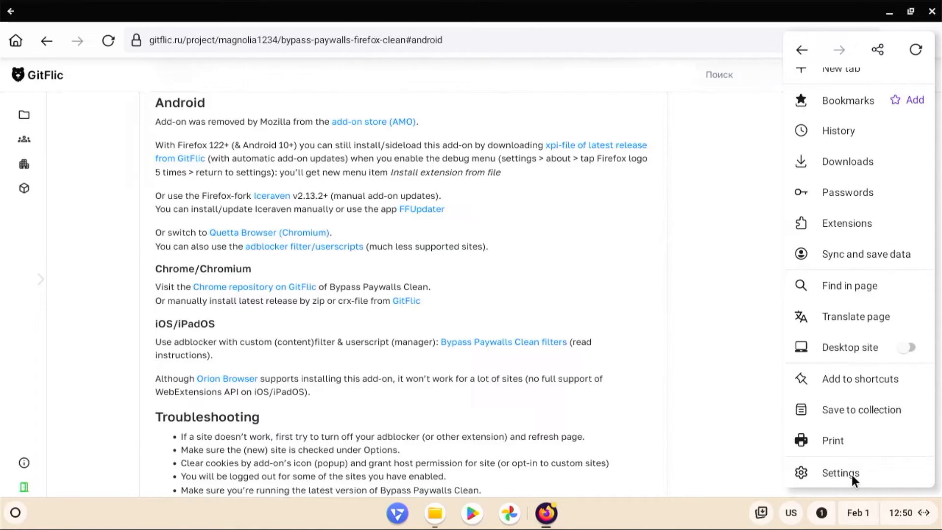
click(840, 473)
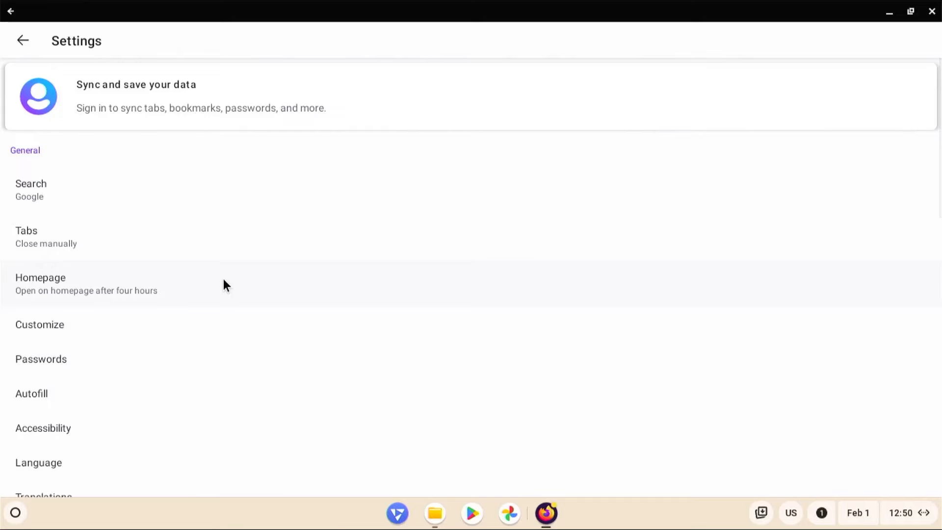
scroll(down, 3)
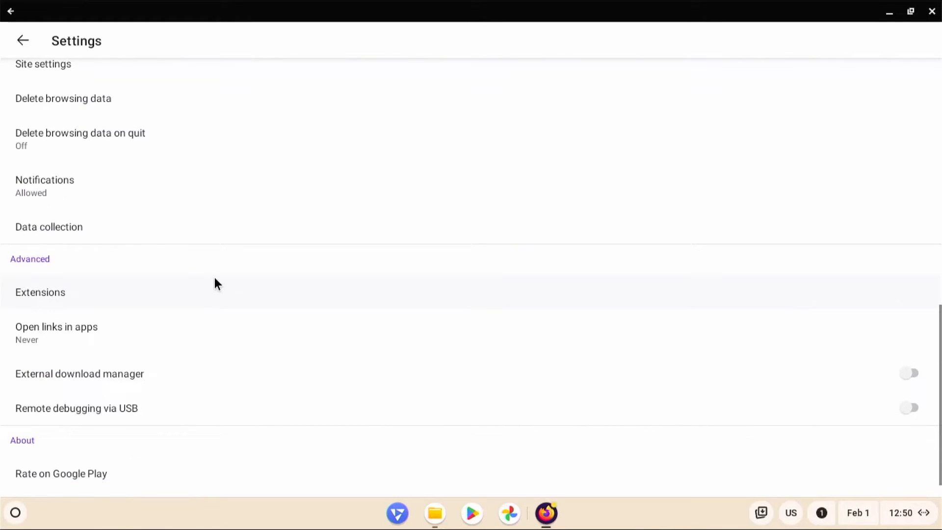
scroll(down, 3)
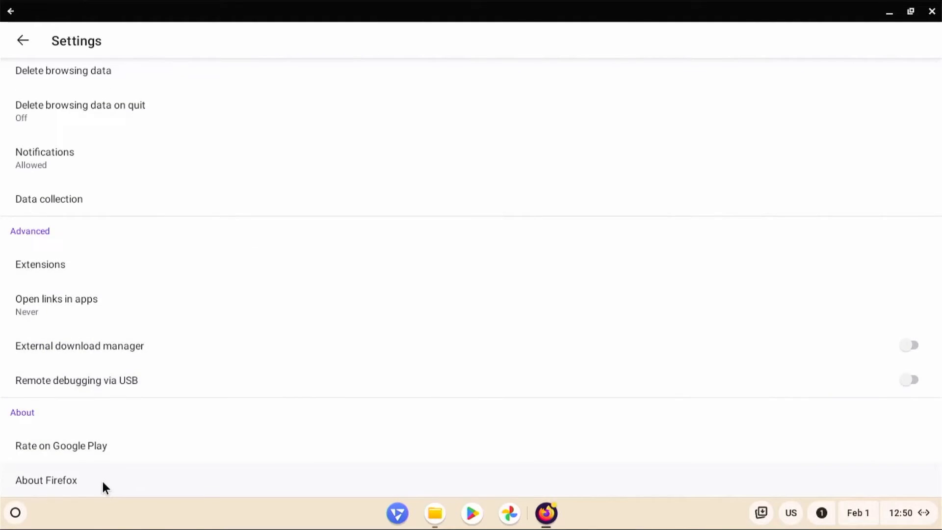
click(46, 480)
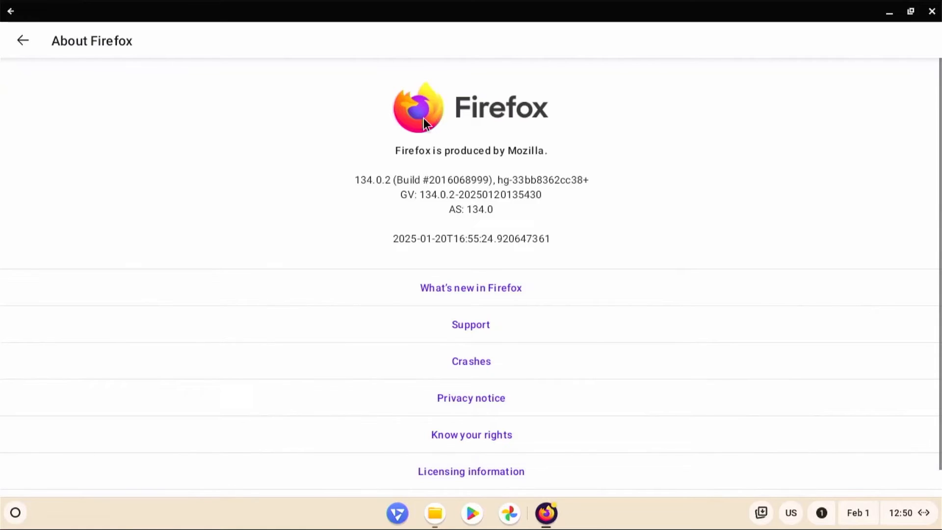
mouse_move(427, 115)
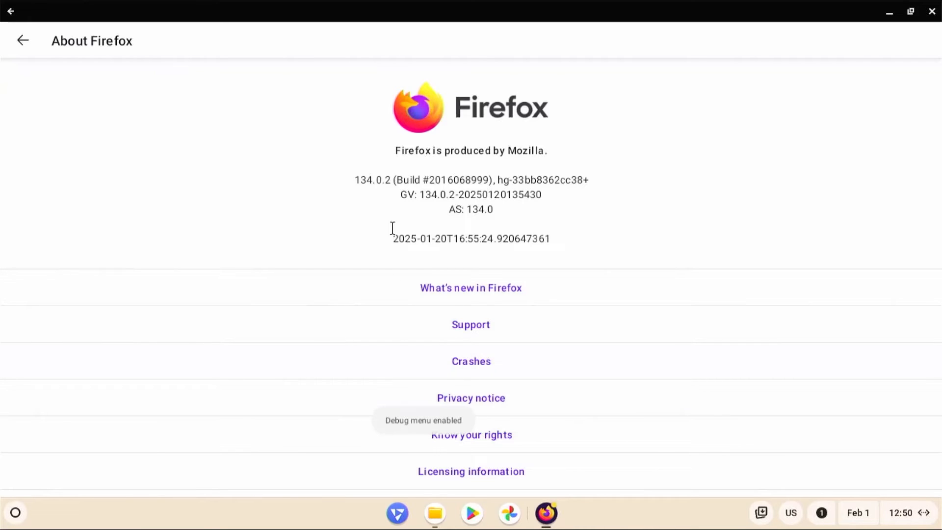
click(22, 40)
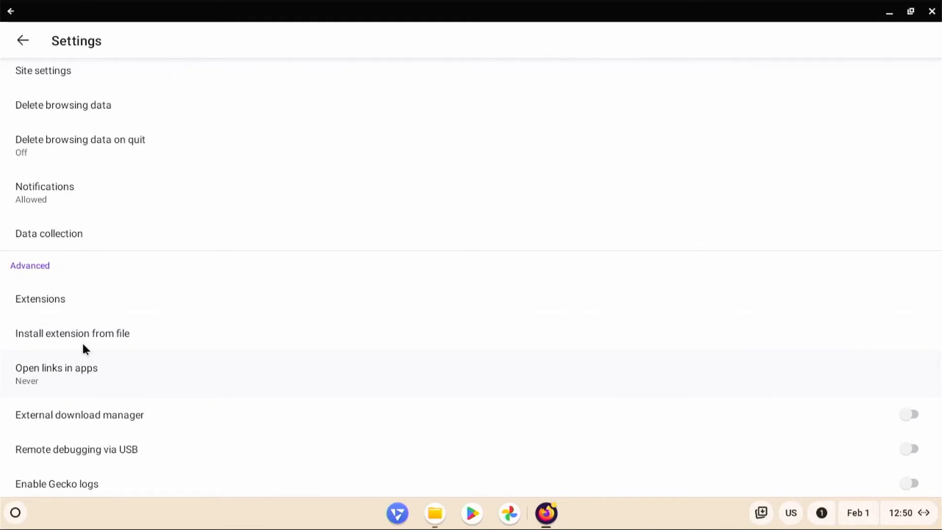
Install an extension from file, choosing bypass_paywalls_clean-latest.xpi from Downloads with All files shown
click(72, 333)
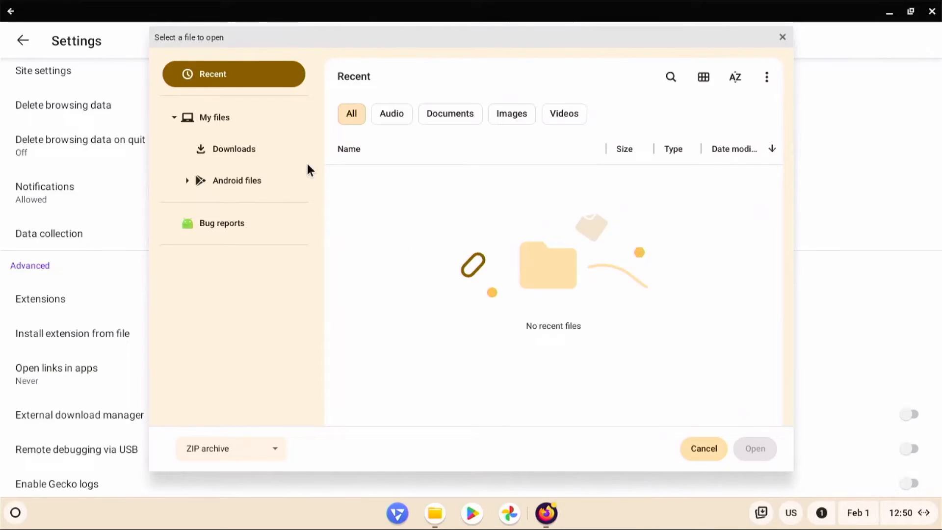
click(233, 149)
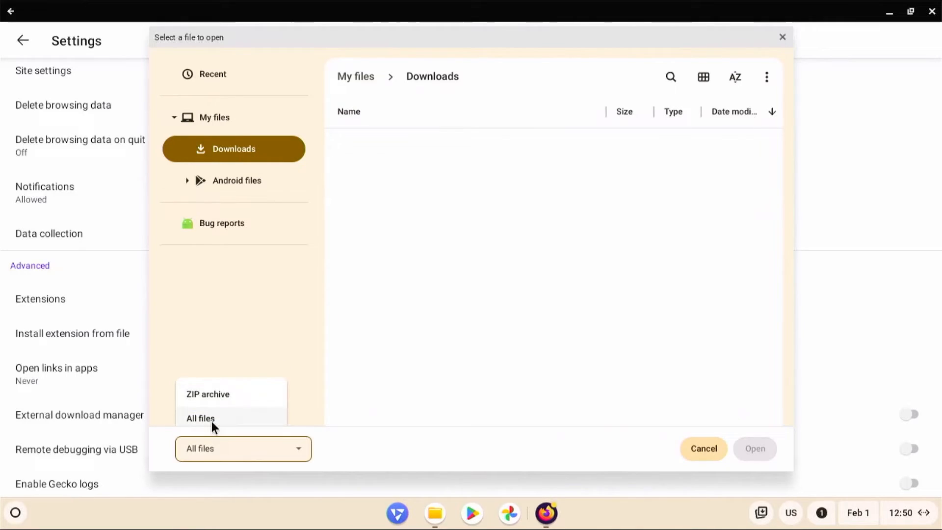
click(200, 418)
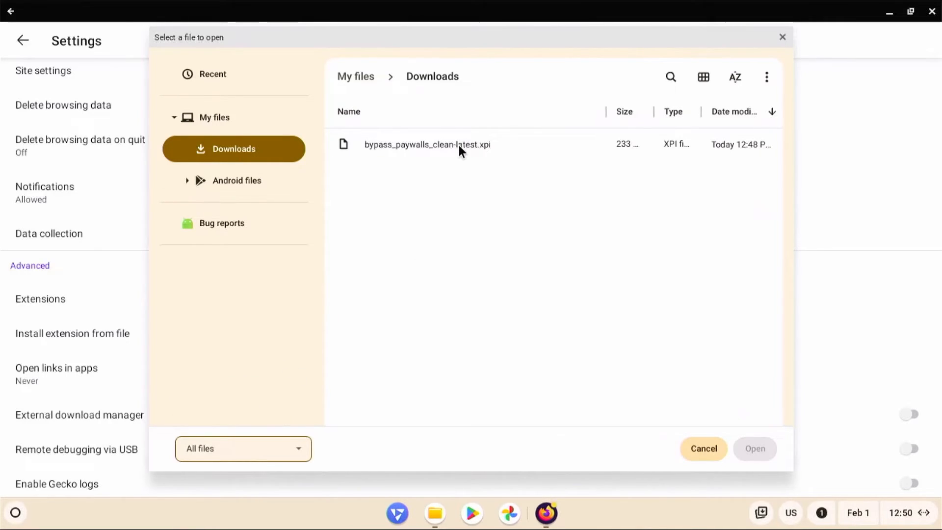
double_click(426, 144)
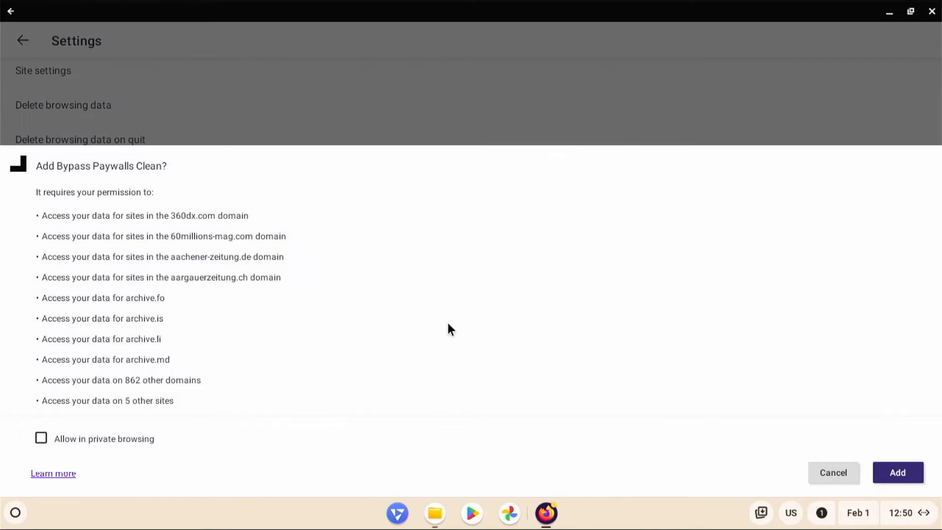
mouse_move(302, 349)
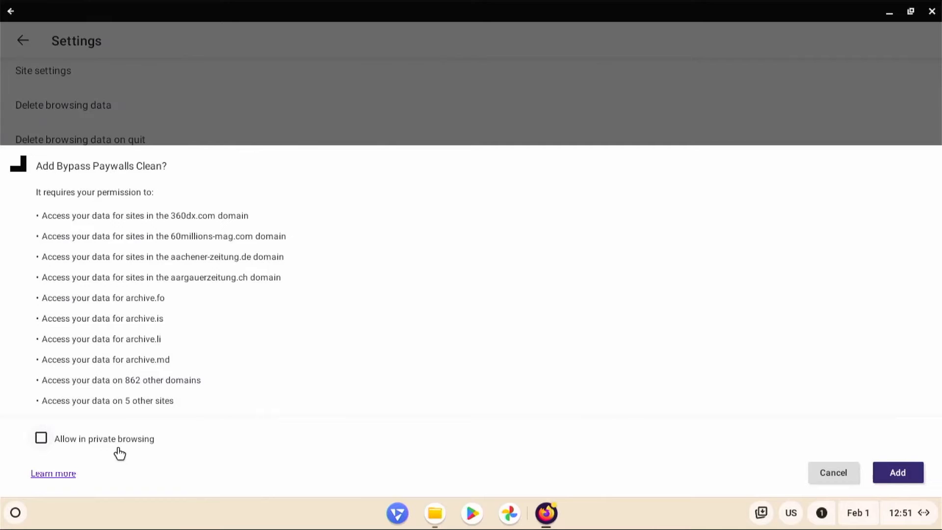
mouse_move(114, 446)
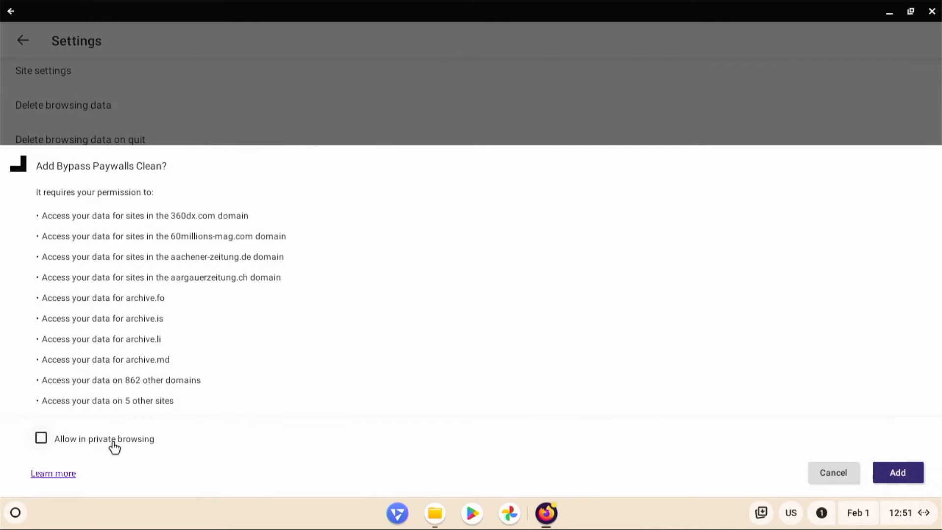
mouse_move(447, 450)
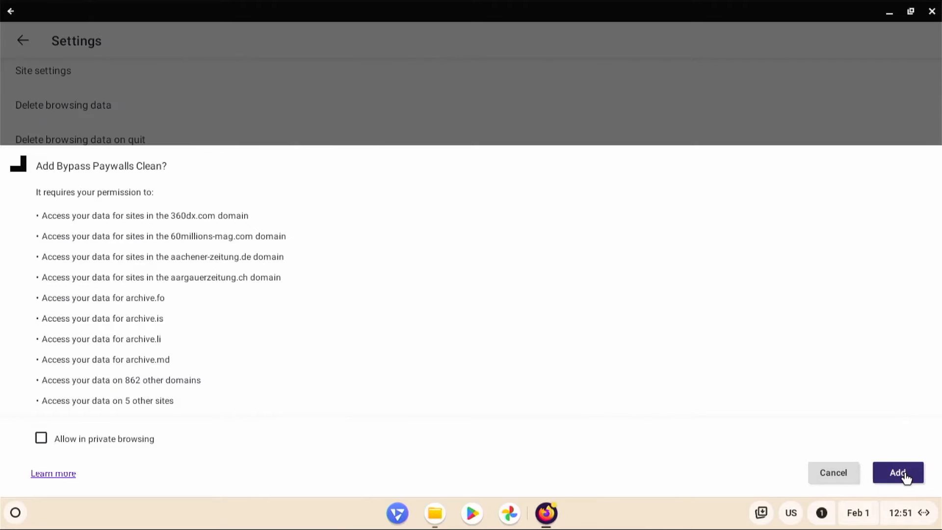
Approve adding Bypass Paywalls Clean and dismiss the added confirmation
click(897, 473)
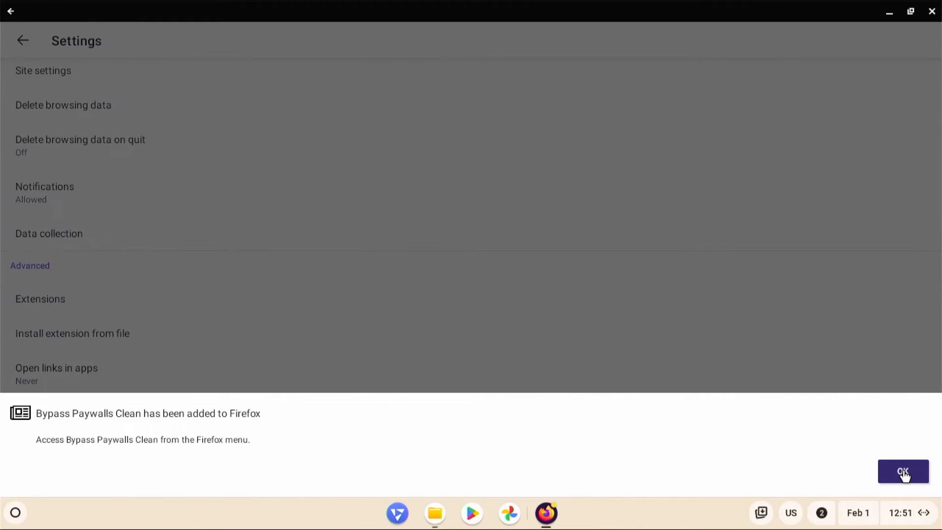
click(903, 474)
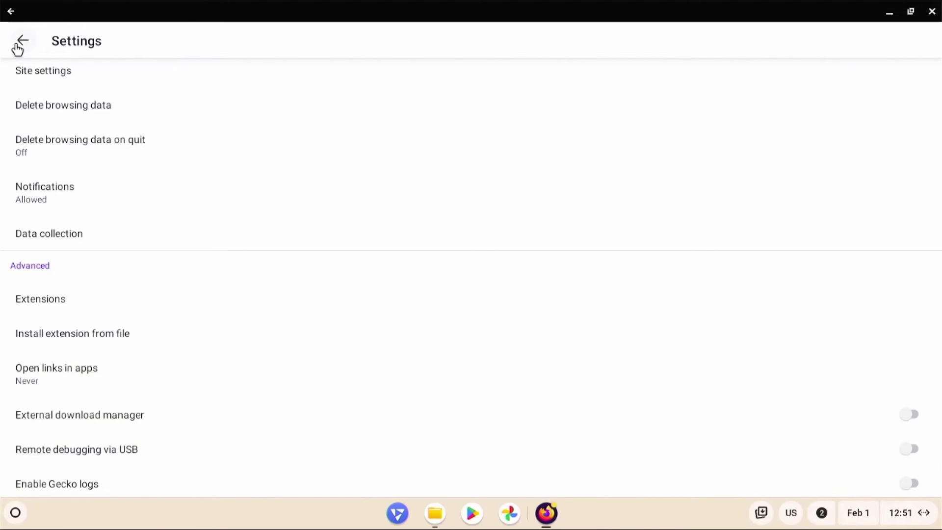
Exit Settings and scroll through the v4.0.2.0 Options page's enabled default sites
click(22, 40)
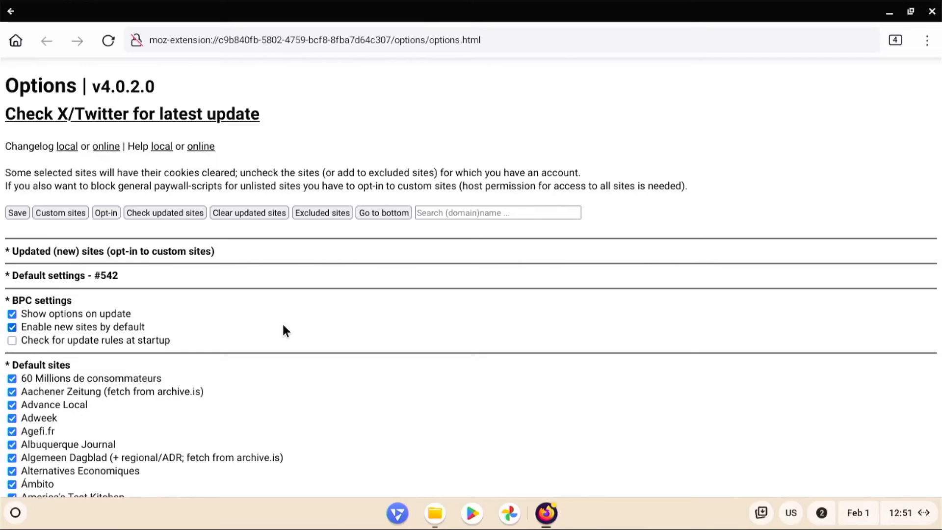
scroll(down, 3)
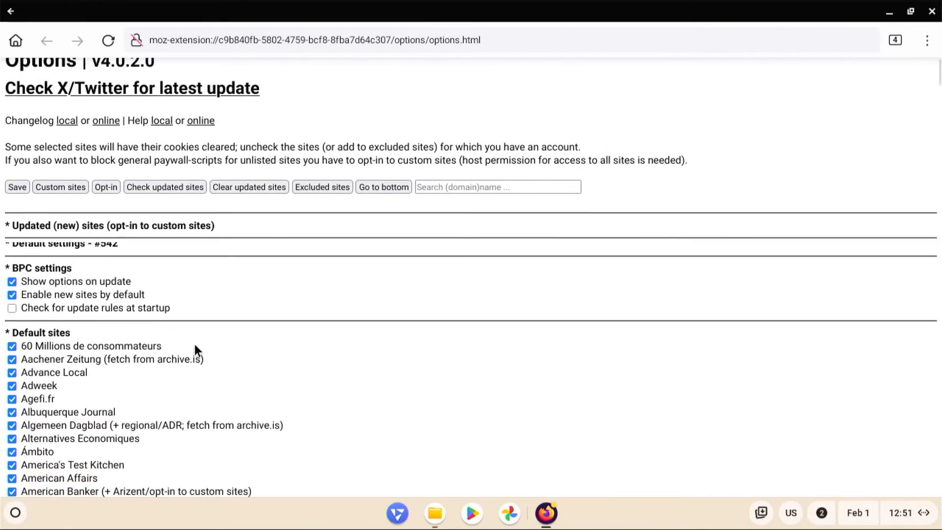
scroll(down, 3)
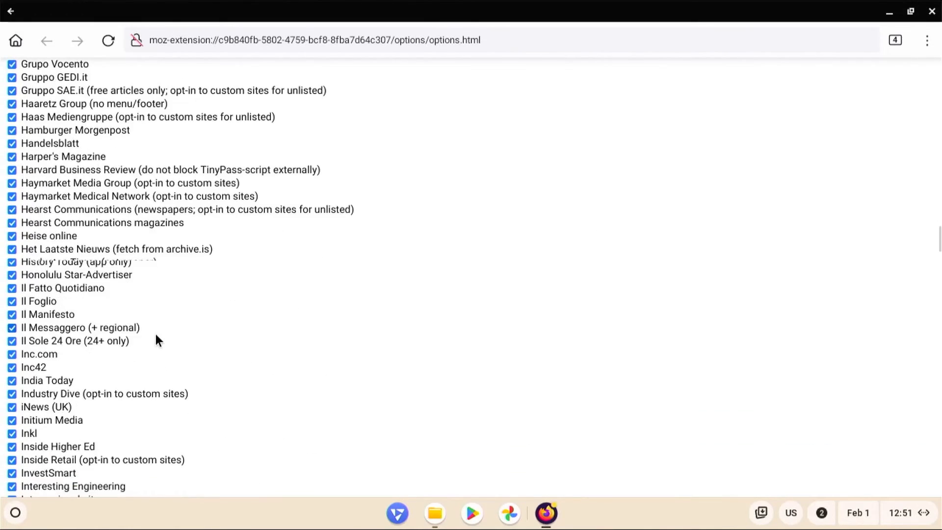
scroll(down, 3)
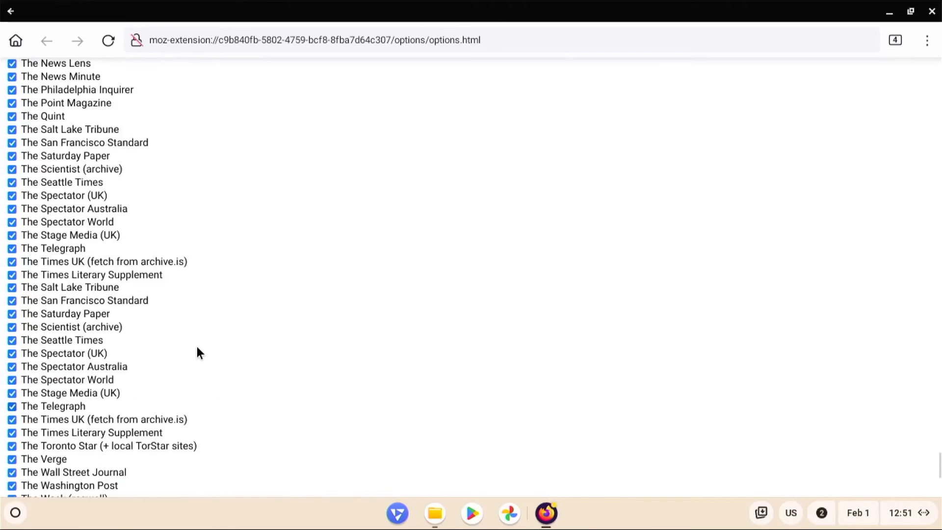
scroll(up, 3)
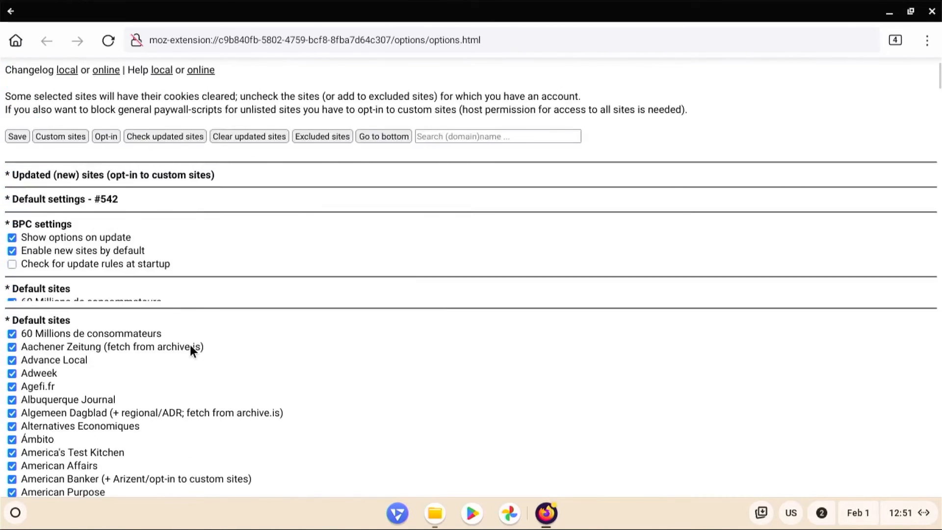
scroll(up, 3)
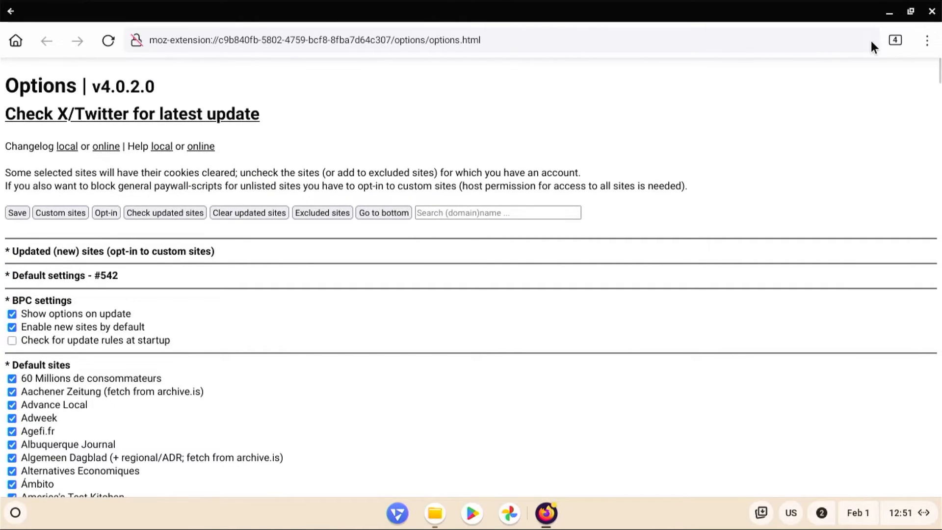
click(894, 40)
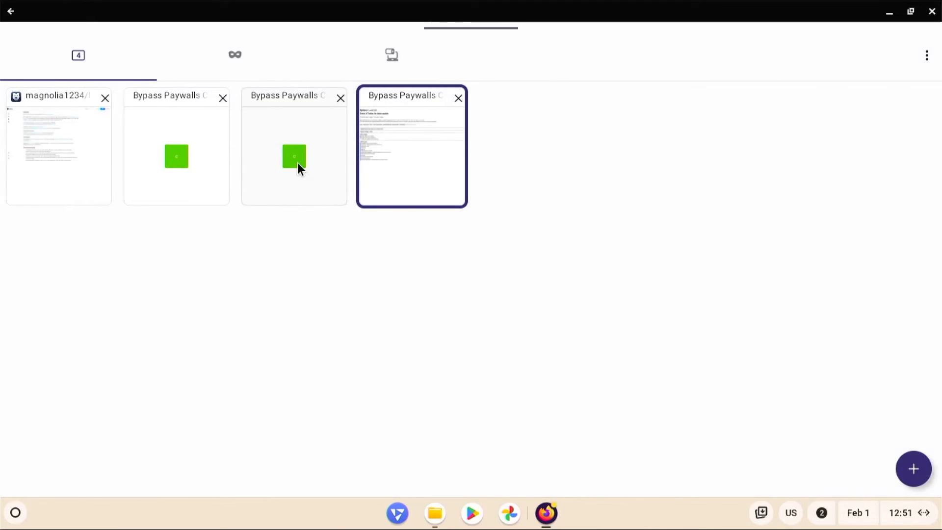
click(412, 146)
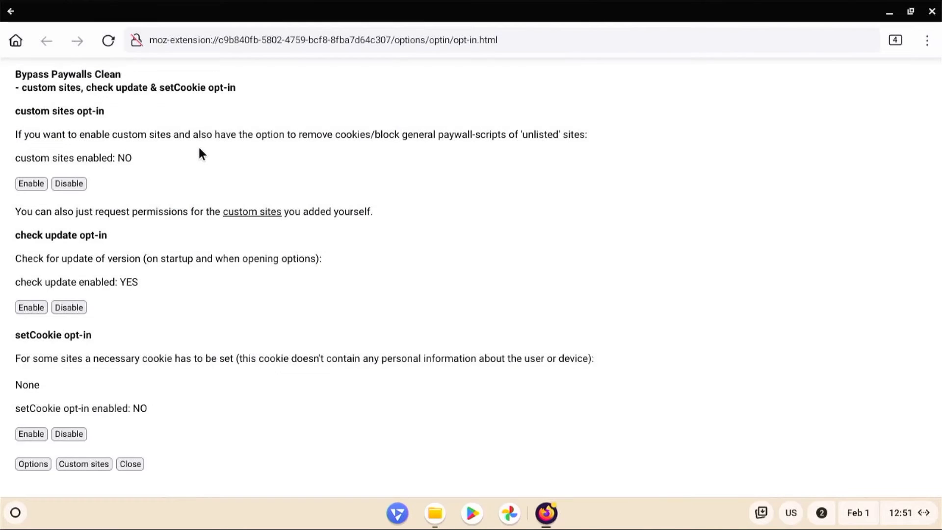
mouse_move(208, 149)
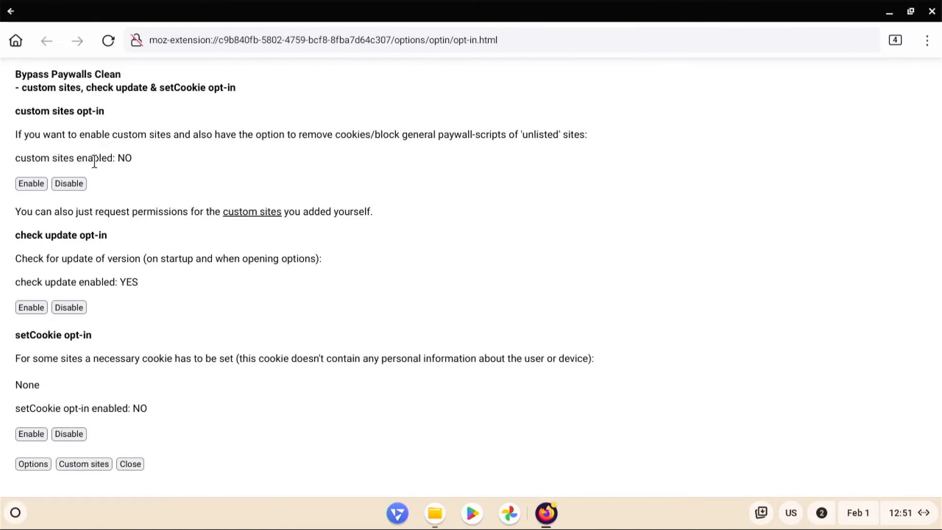
mouse_move(122, 174)
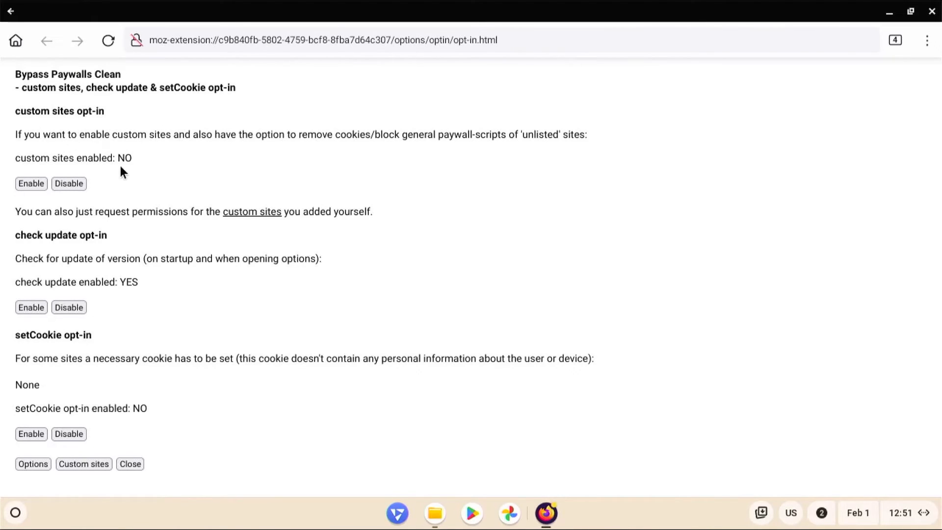
mouse_move(305, 150)
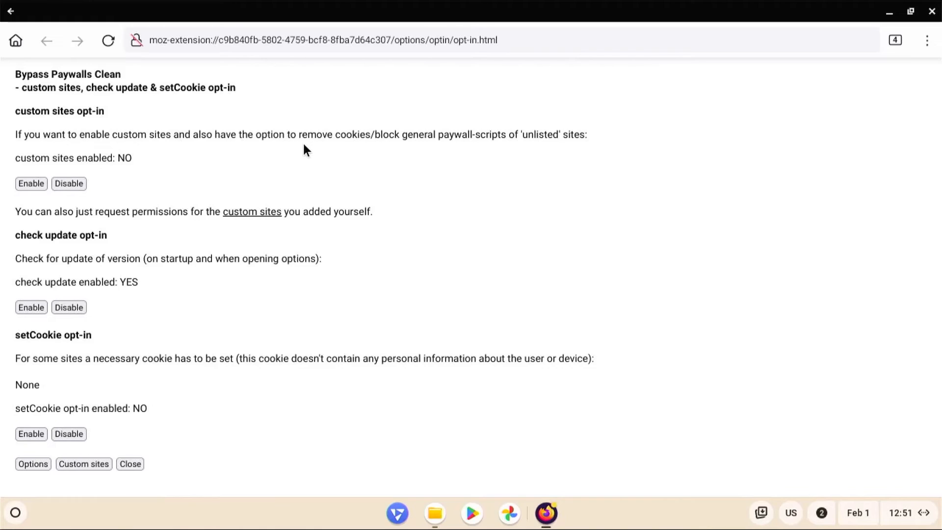
mouse_move(422, 141)
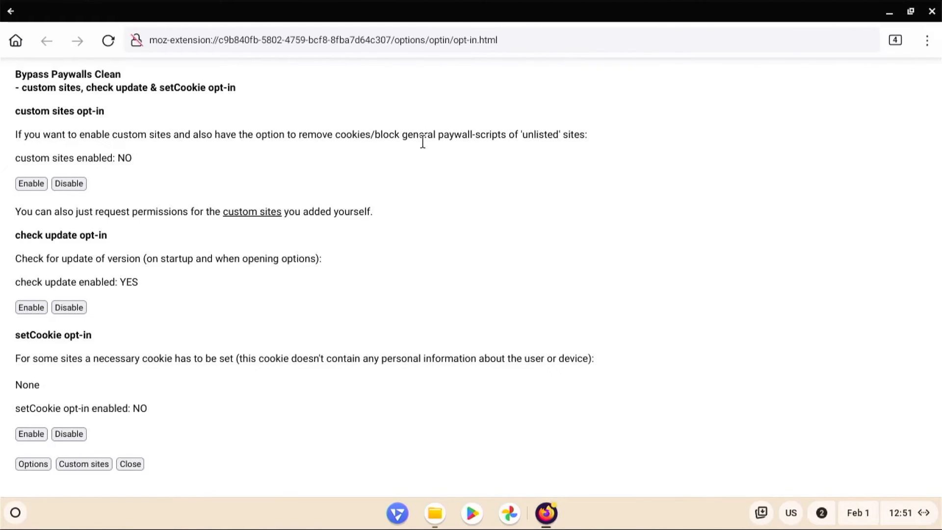
mouse_move(194, 158)
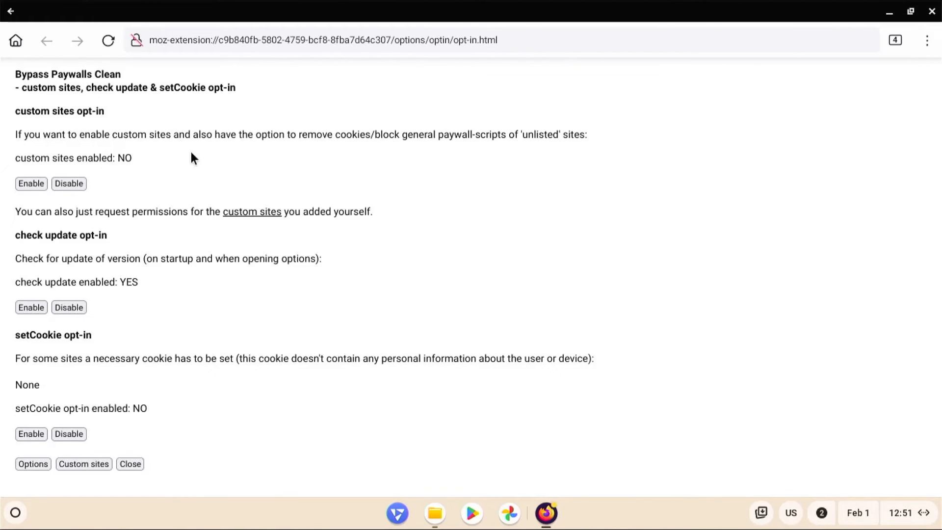
mouse_move(43, 252)
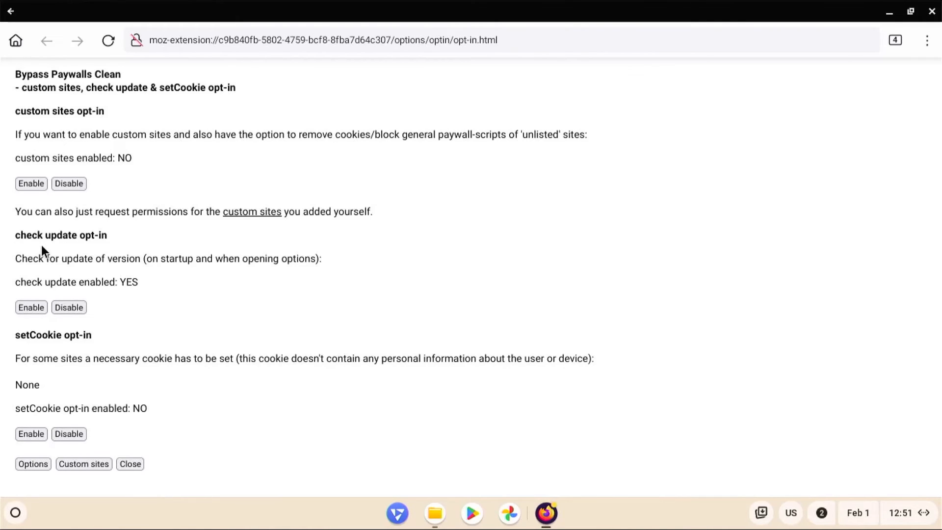
mouse_move(116, 254)
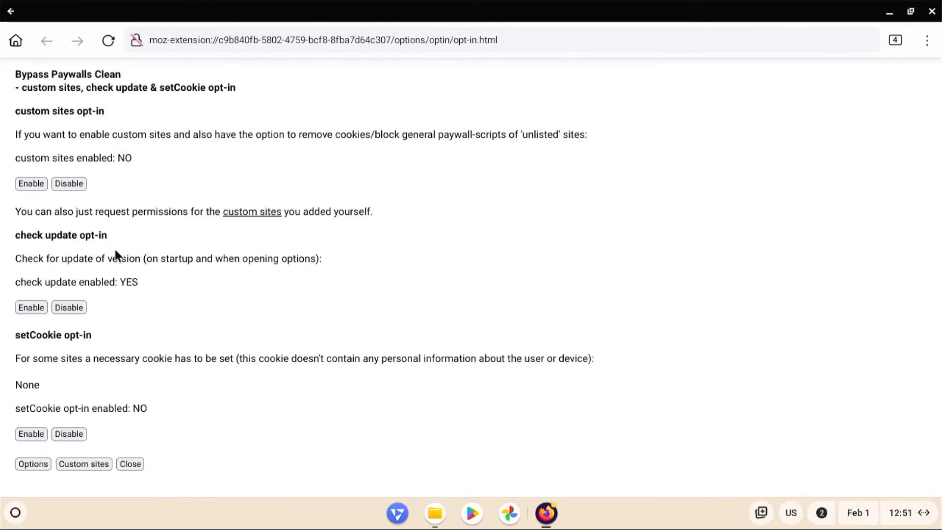
mouse_move(136, 275)
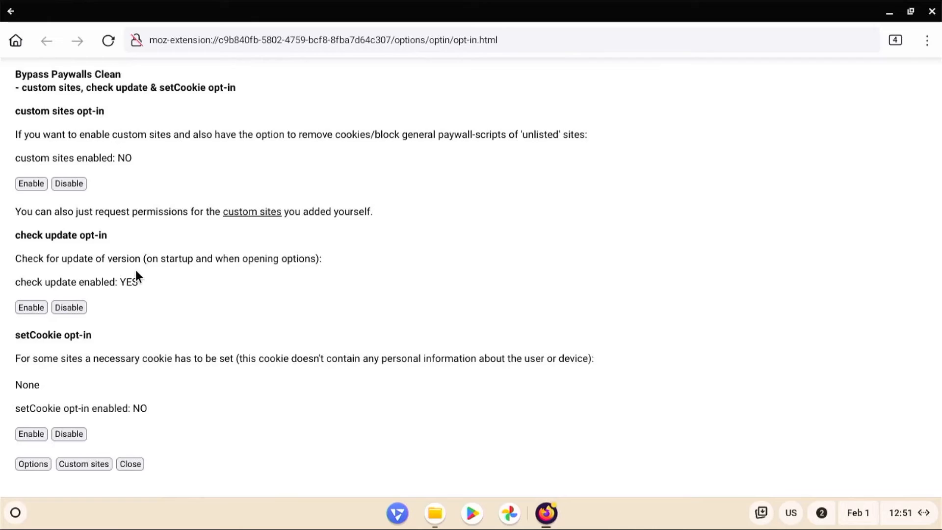
mouse_move(141, 303)
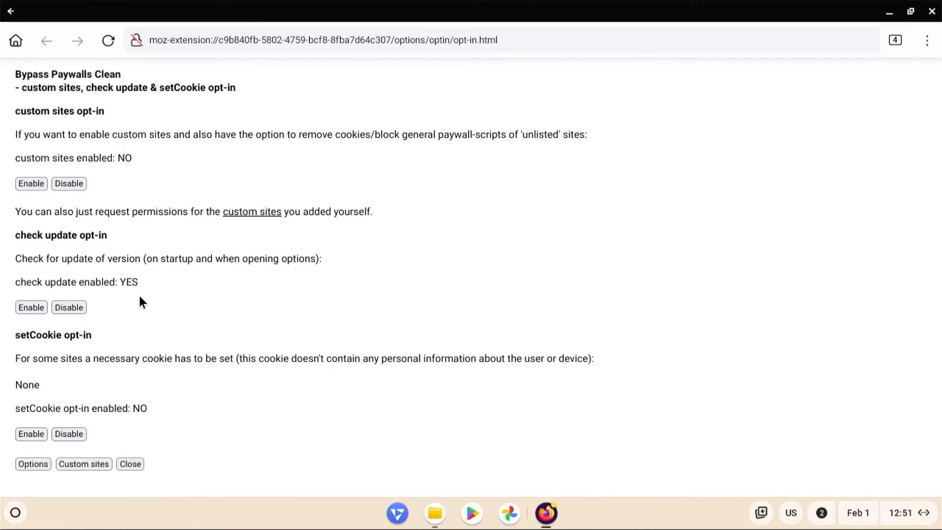
mouse_move(115, 377)
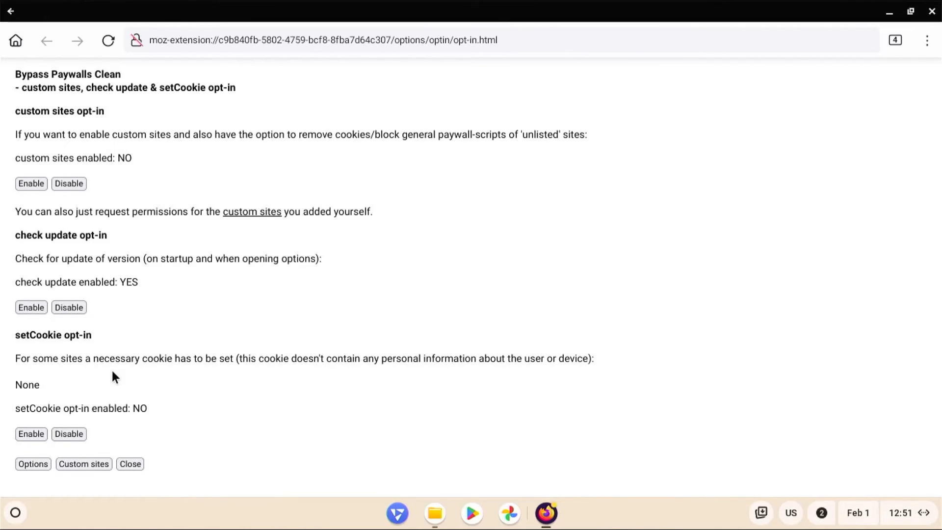
mouse_move(241, 377)
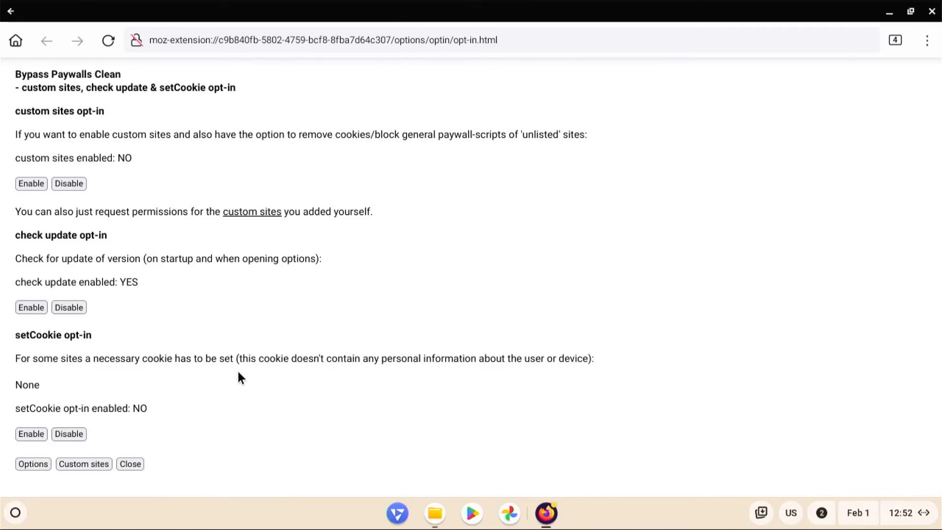
mouse_move(58, 394)
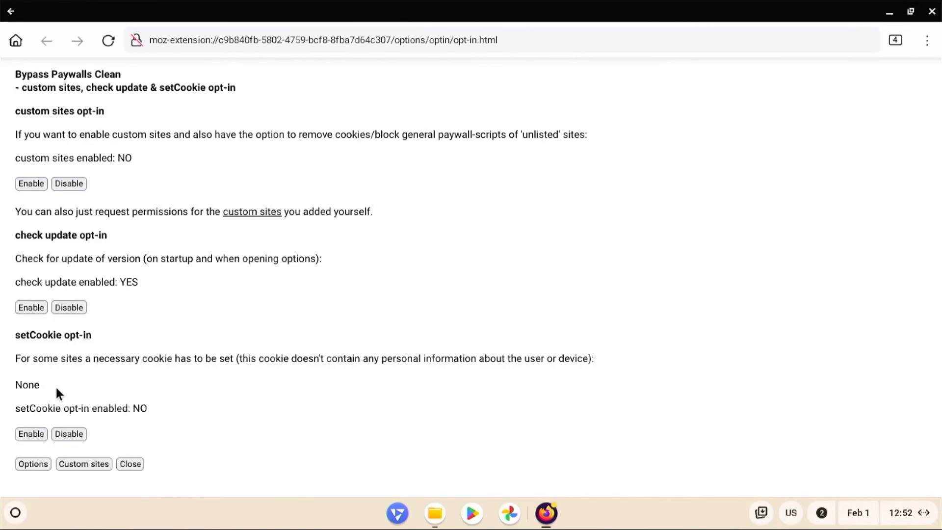
mouse_move(217, 320)
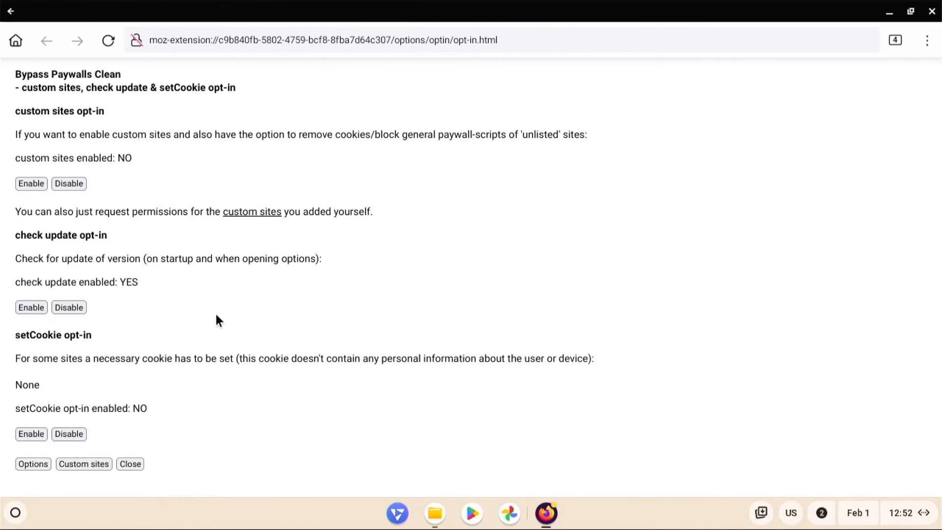
mouse_move(895, 40)
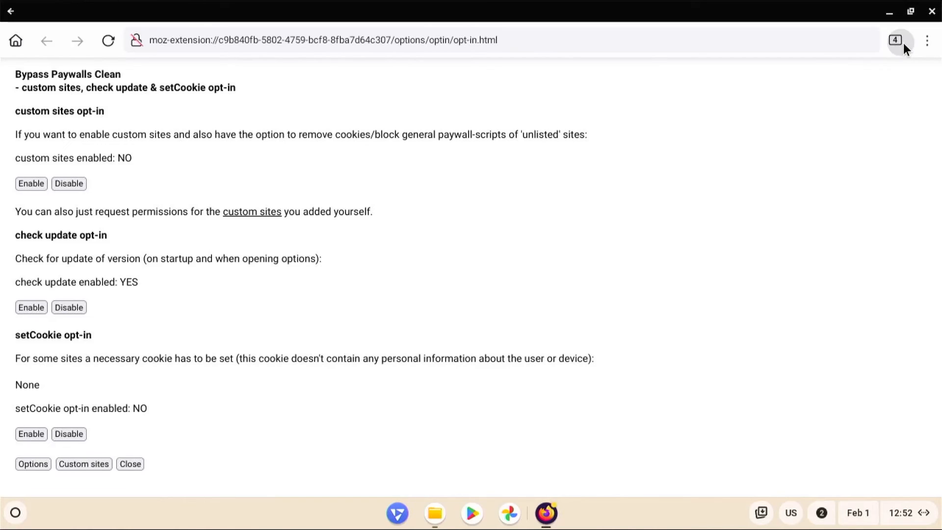
Close the Bypass Paywalls Clean tab from the tab list and return to the GitFlic tab
click(895, 40)
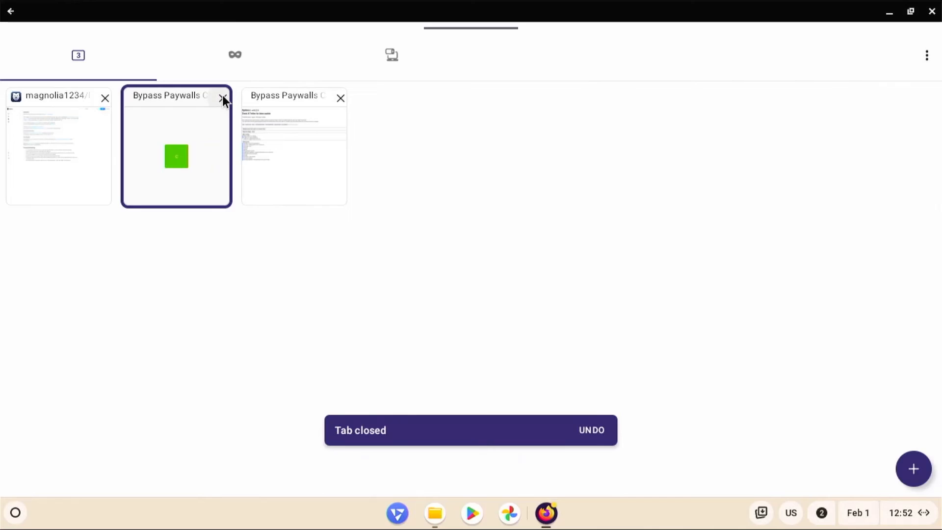
click(222, 98)
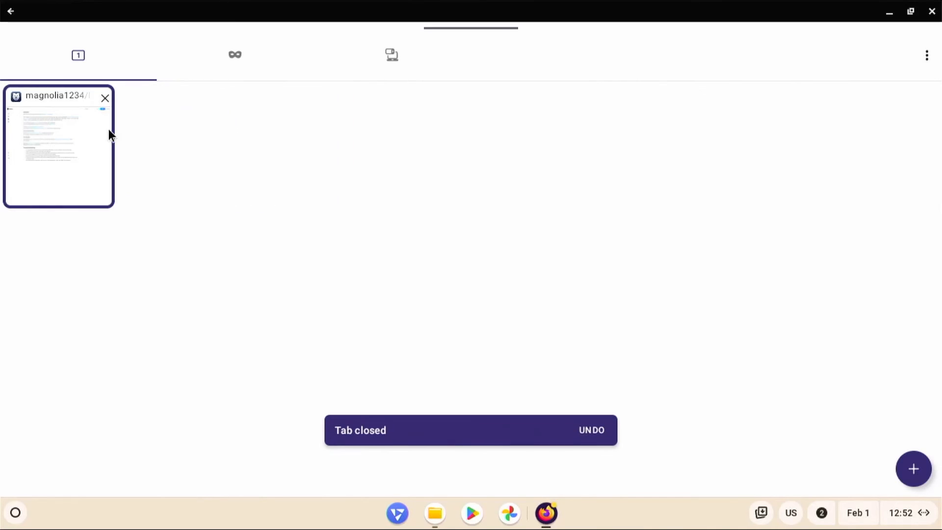
click(58, 147)
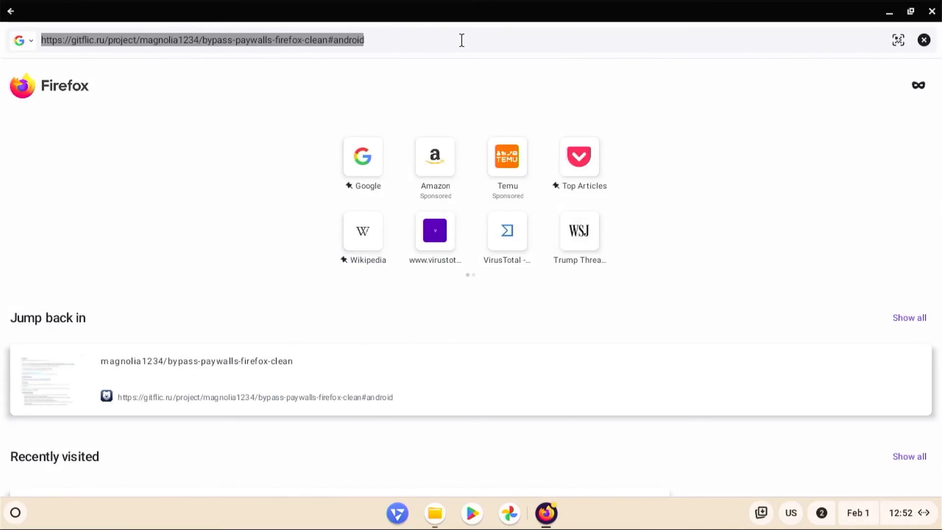
Go to forbes.com and read 'How To Turbocharge Your Gold Investing' to its end
text(forbes.com/)
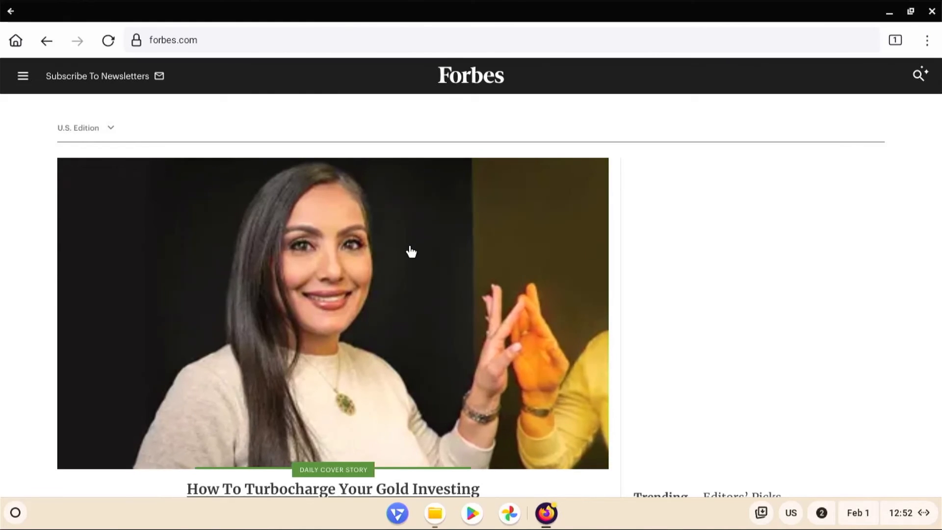
click(333, 488)
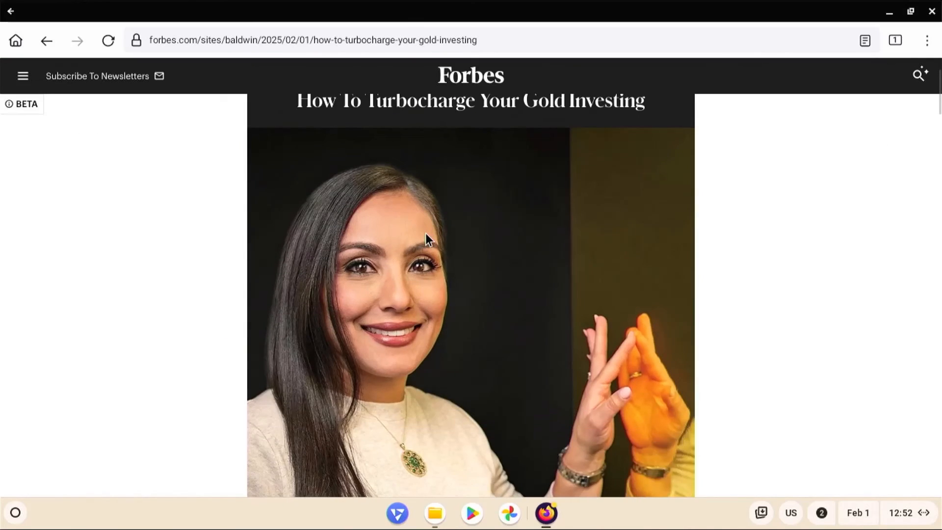
scroll(down, 3)
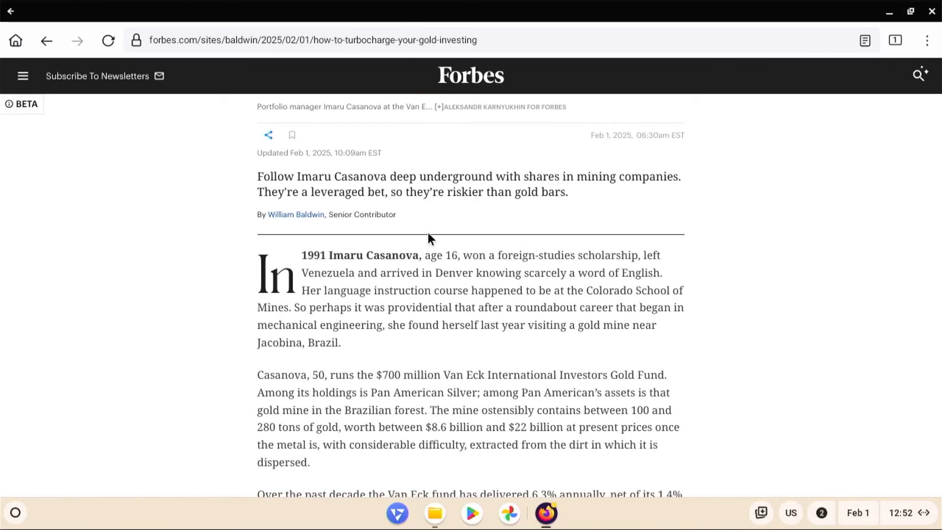
scroll(down, 3)
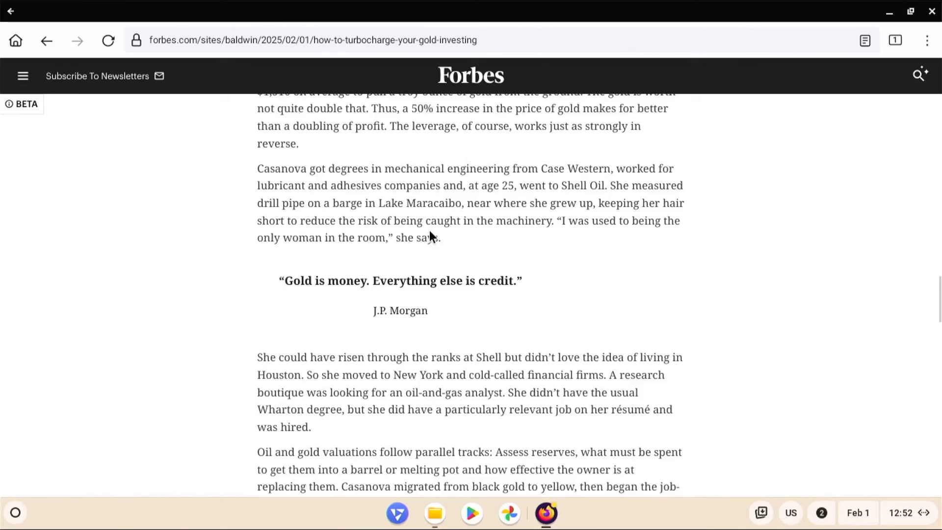
scroll(down, 3)
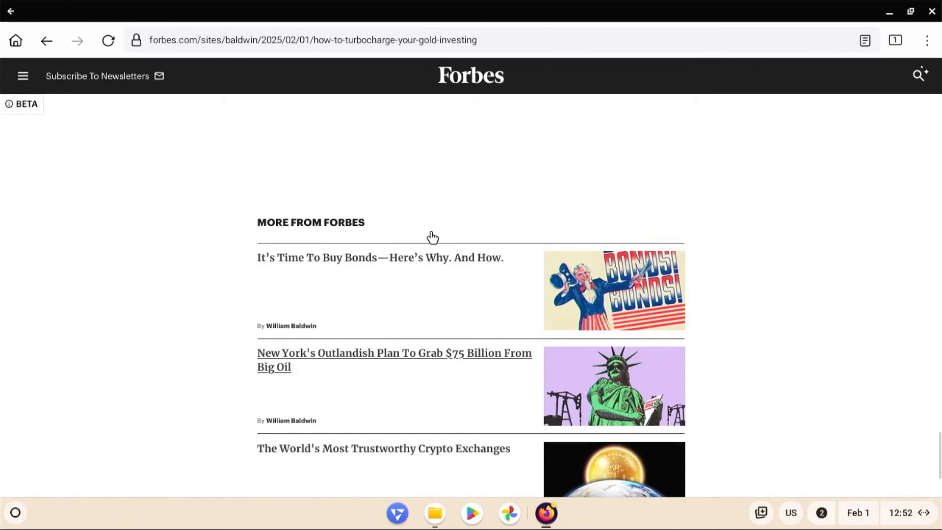
scroll(up, 3)
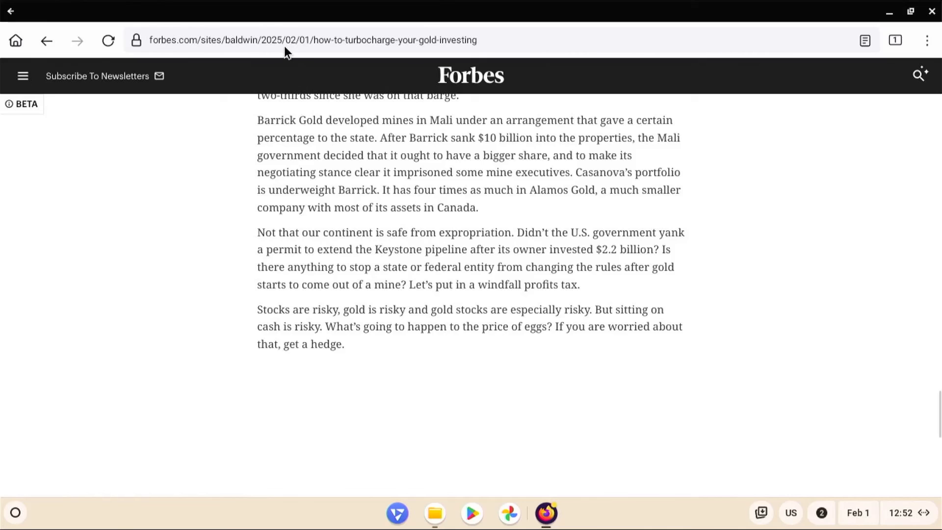
Load the WSJ trade war and tariffs article and scroll through its body and photos
click(301, 40)
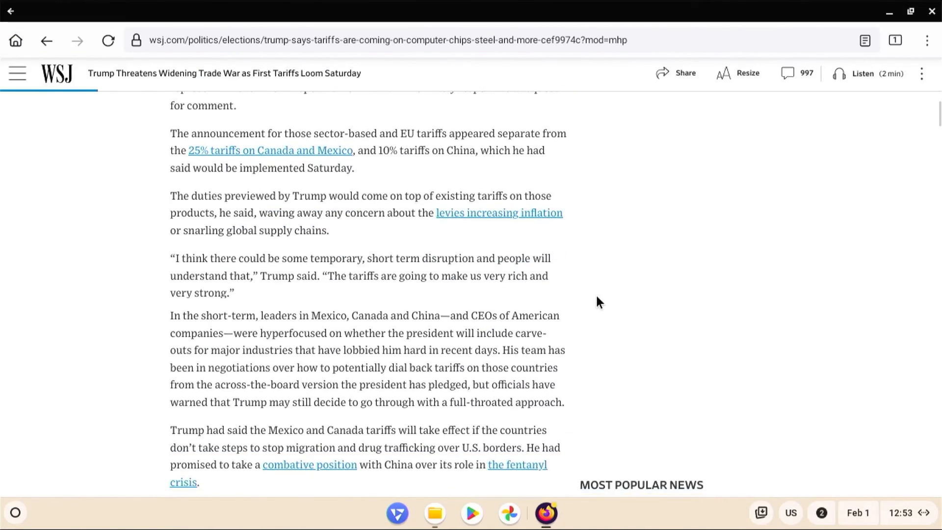
scroll(down, 3)
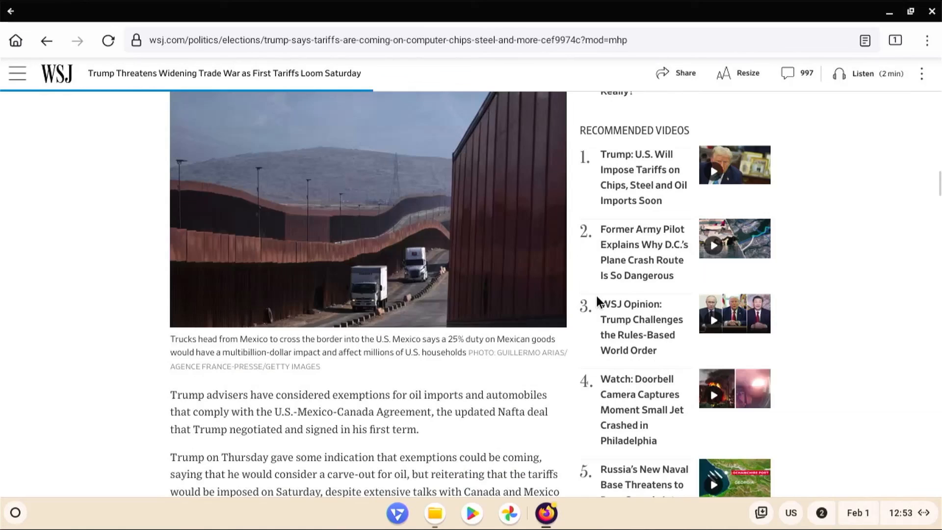
scroll(down, 3)
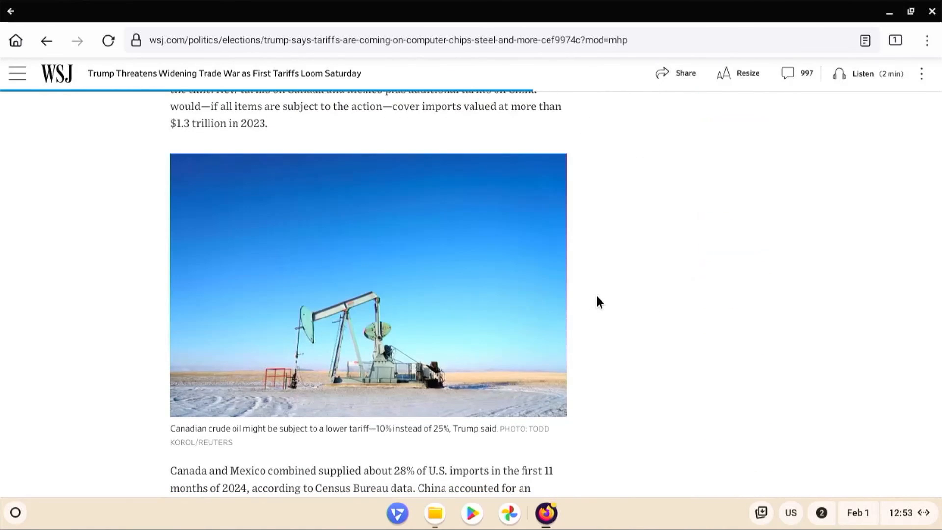